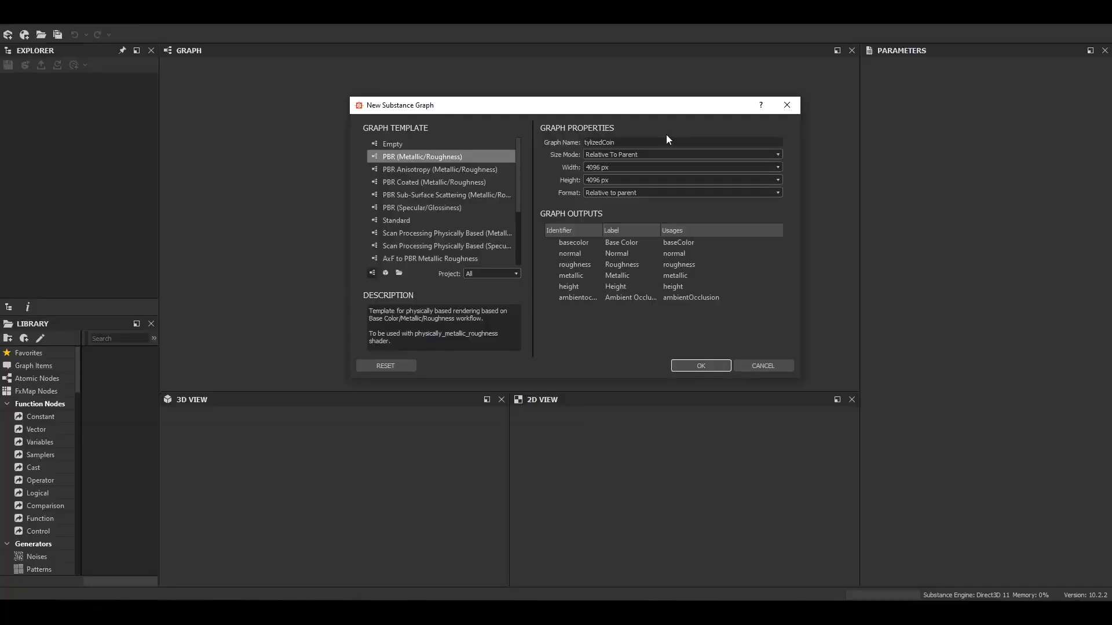
Step: Confirm the new PBR Metallic/Roughness graph named StylizedCoinYT
left_click(699, 366)
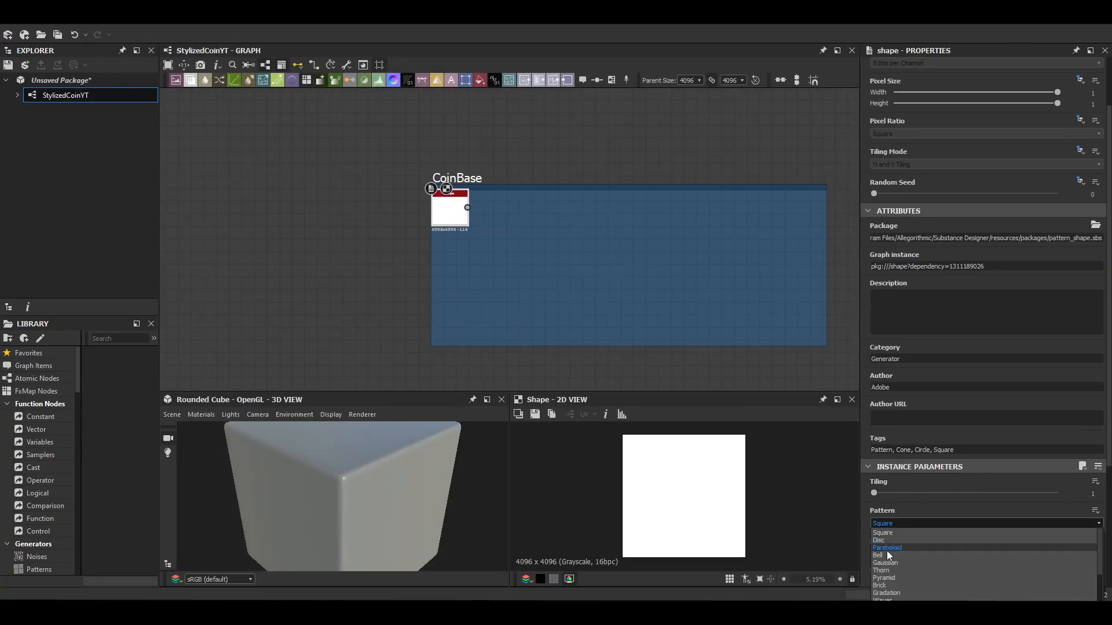
Step: Build the disc, inverted ring and Histogram Range, combining the circles with an Add blend
left_click(878, 541)
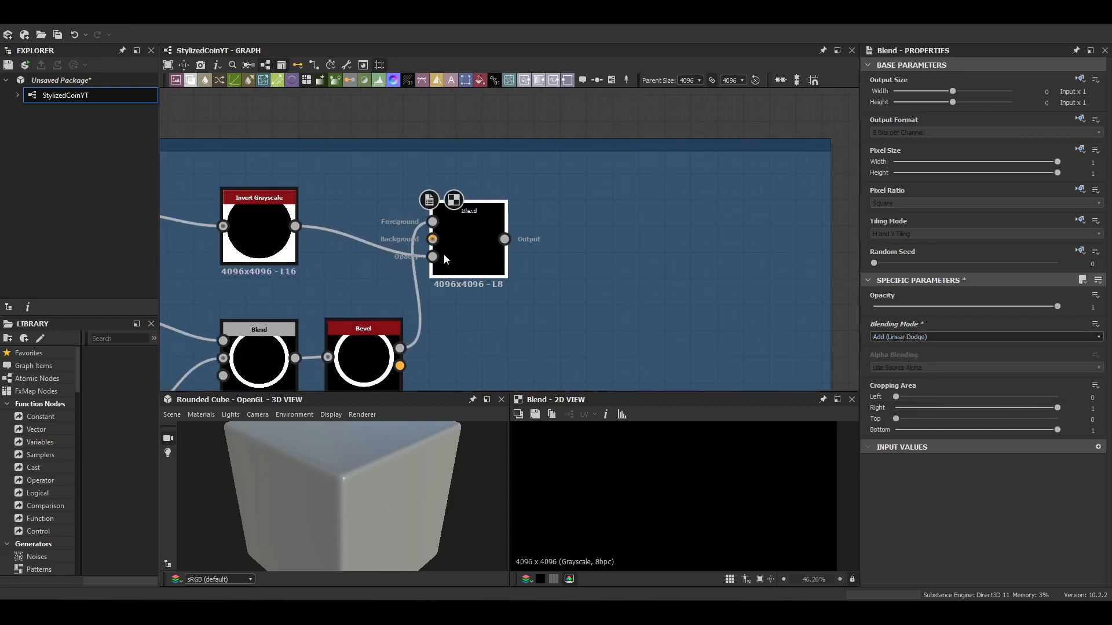
left_click(468, 238)
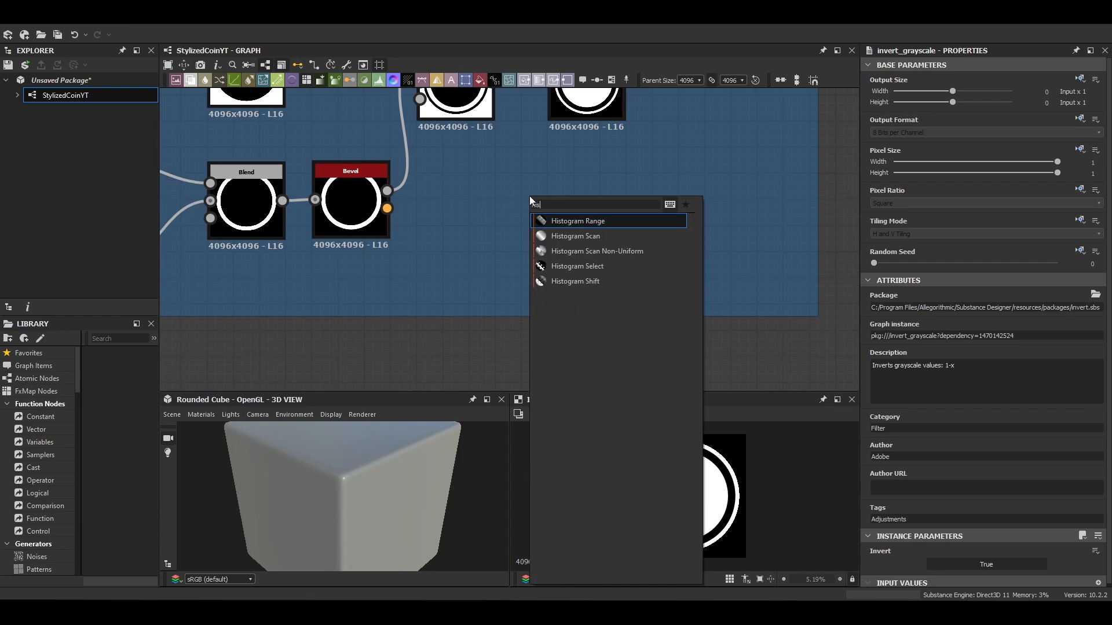
left_click(577, 221)
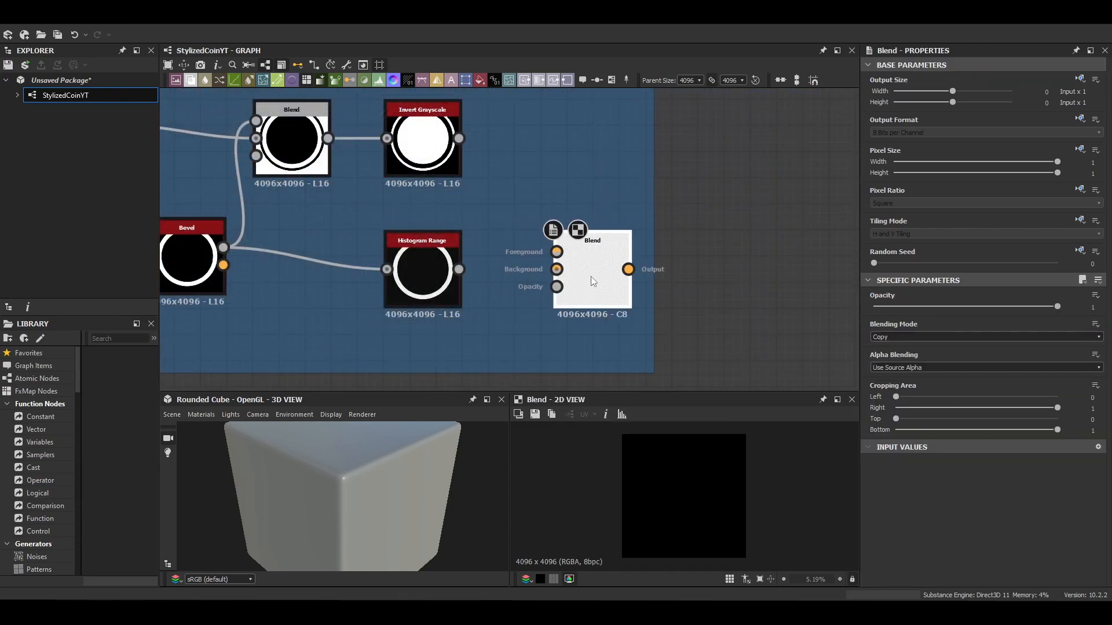
left_click(984, 336)
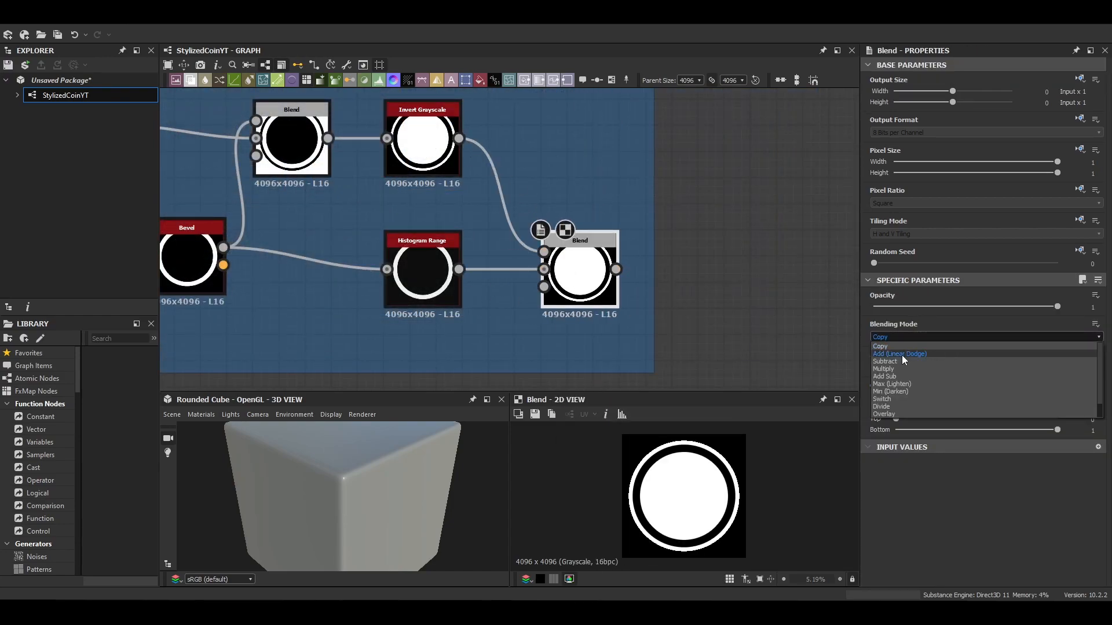
left_click(891, 383)
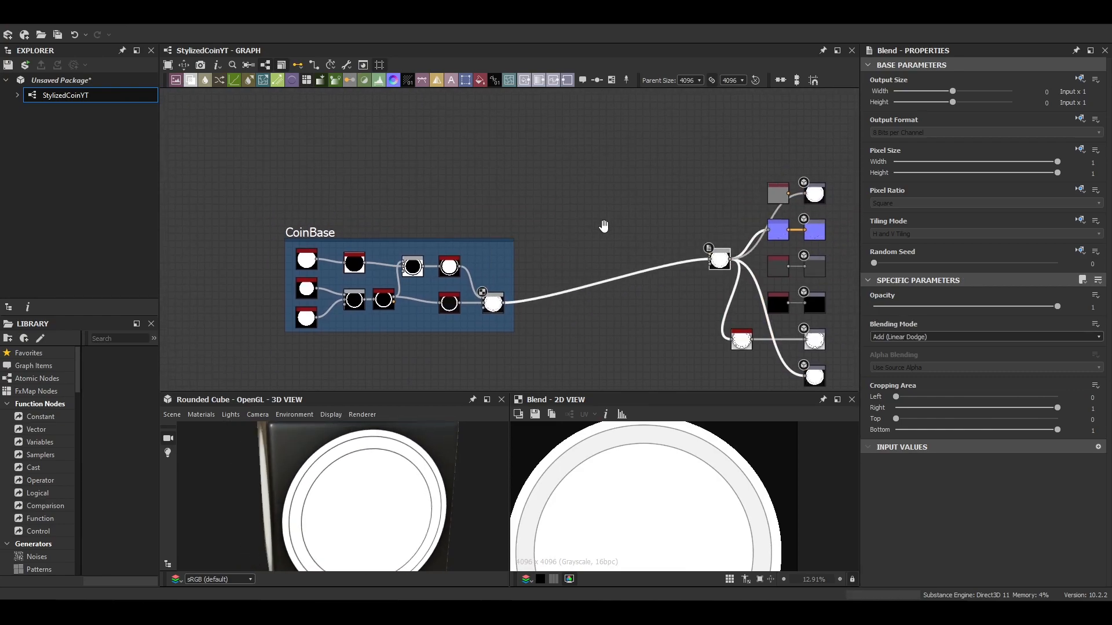
Step: Create a CoinRim frame above CoinBase containing a Waveform 1 node
scroll("up", 3)
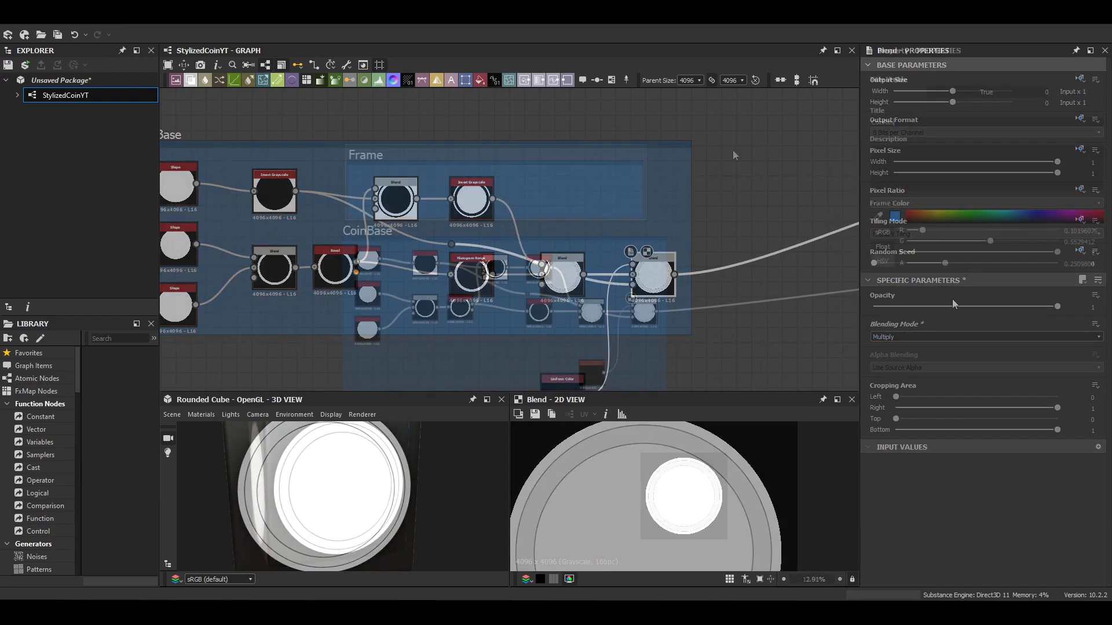
left_click(424, 266)
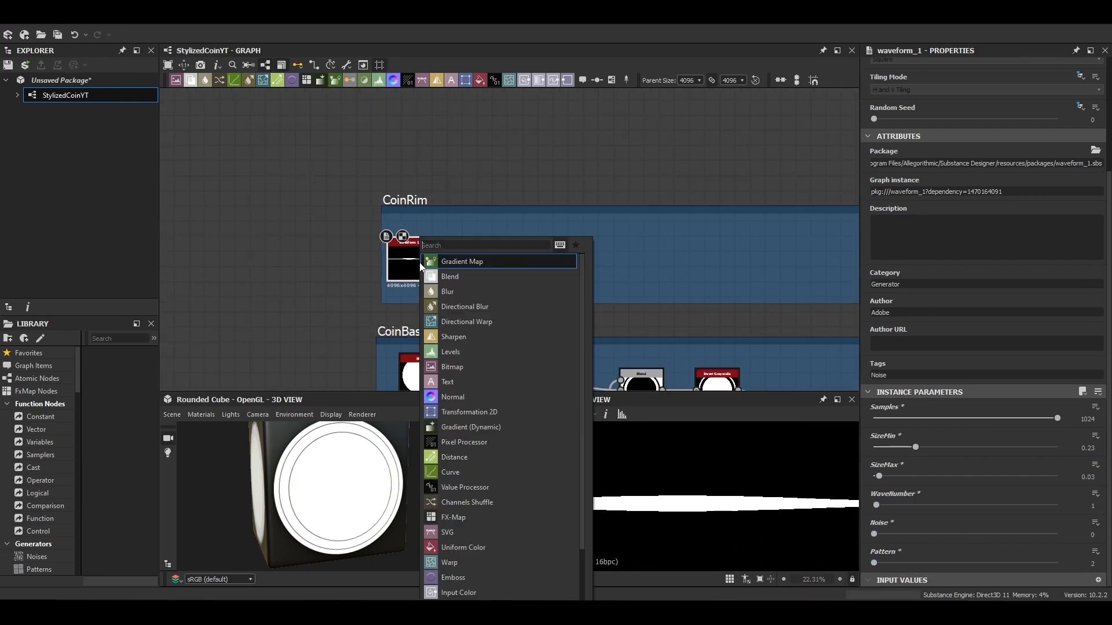
Step: Pass the waveform through Splatter Circular (radius 0.436, size Y 0.43) and a Non-Square Transform
type("spla")
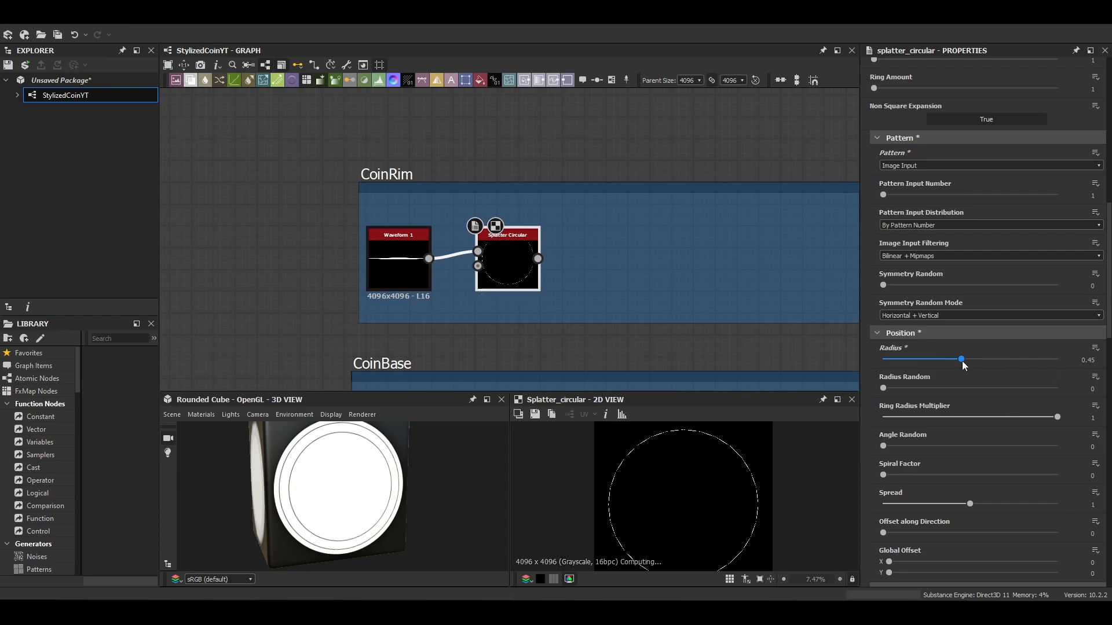
scroll("down", 3)
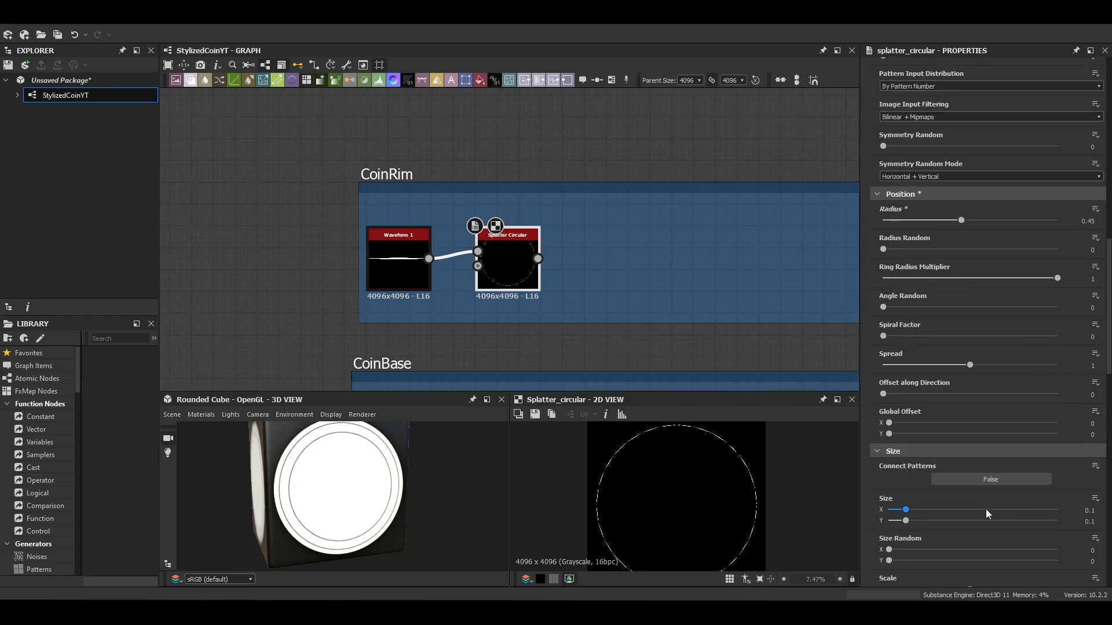
scroll("up", 3)
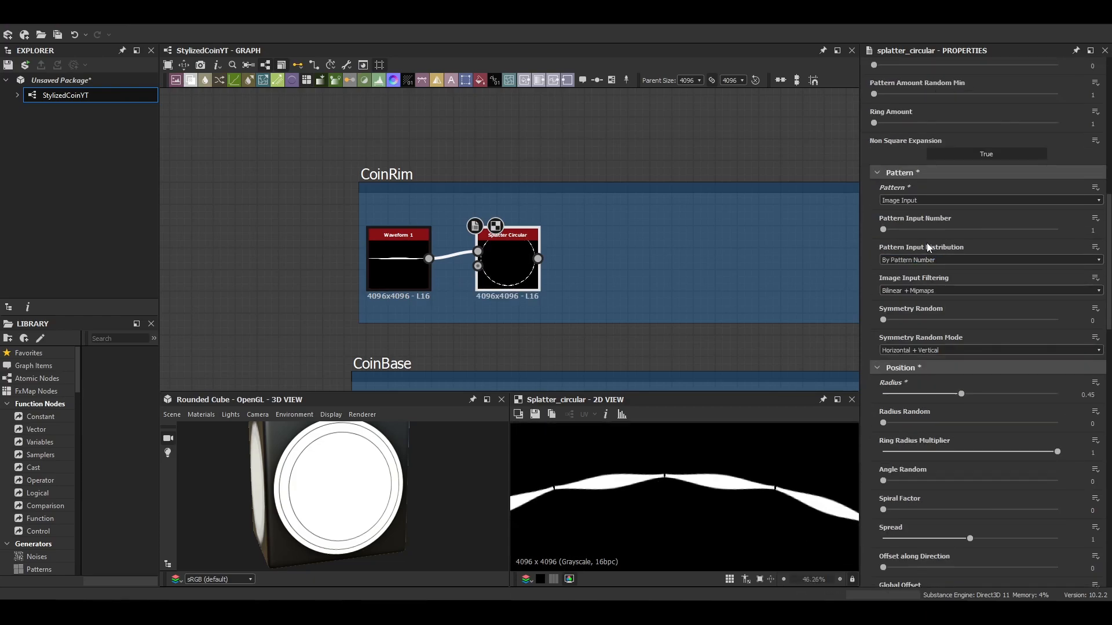
scroll("up", 3)
type("non")
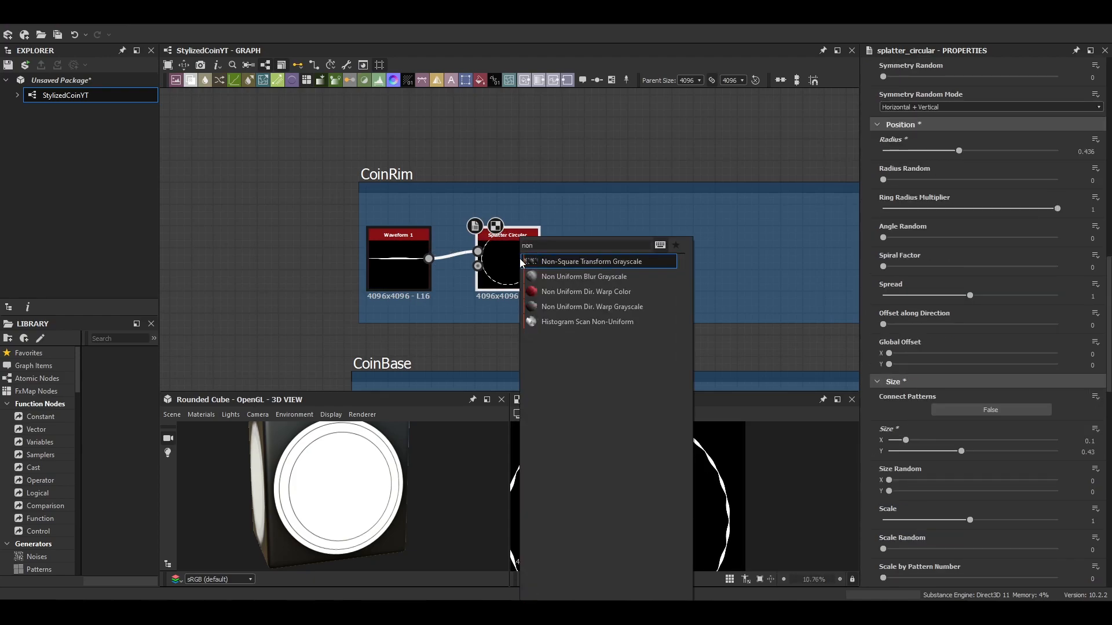
left_click(584, 277)
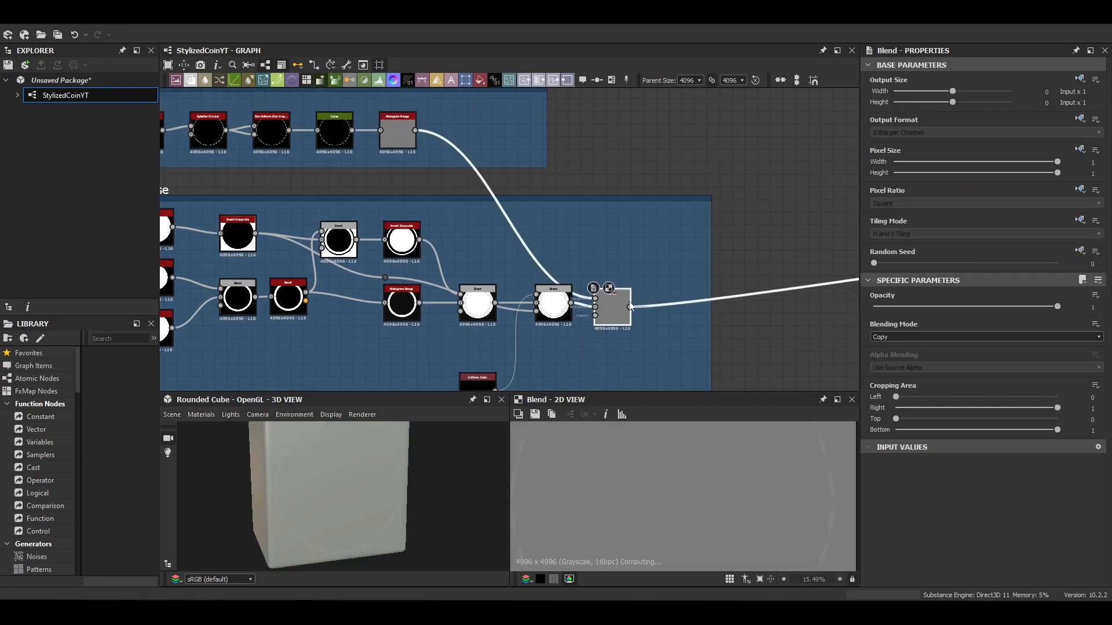
Step: Set the rim Blend to Subtract, add Auto Levels, and start a SkullDetail frame with a Shape
left_click(984, 337)
type("aut")
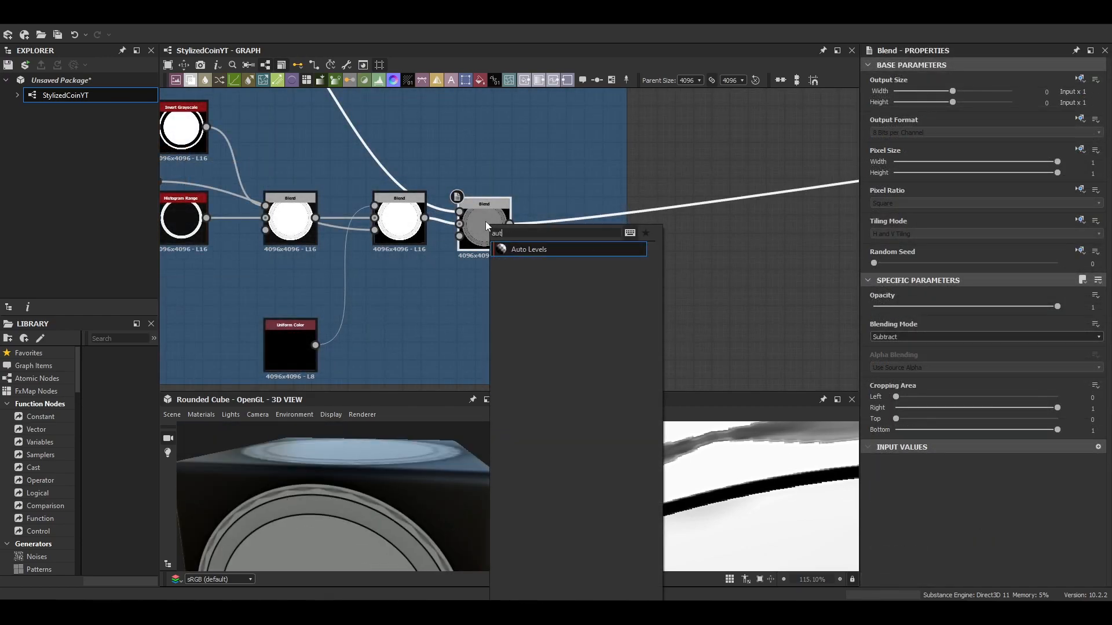
left_click(528, 249)
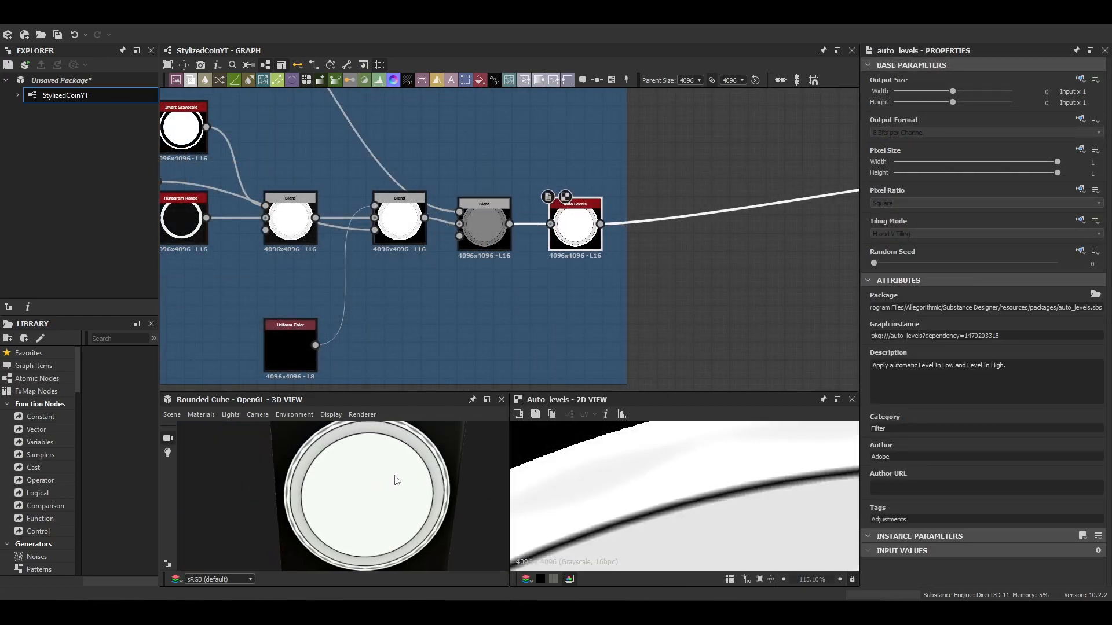
left_click(756, 216)
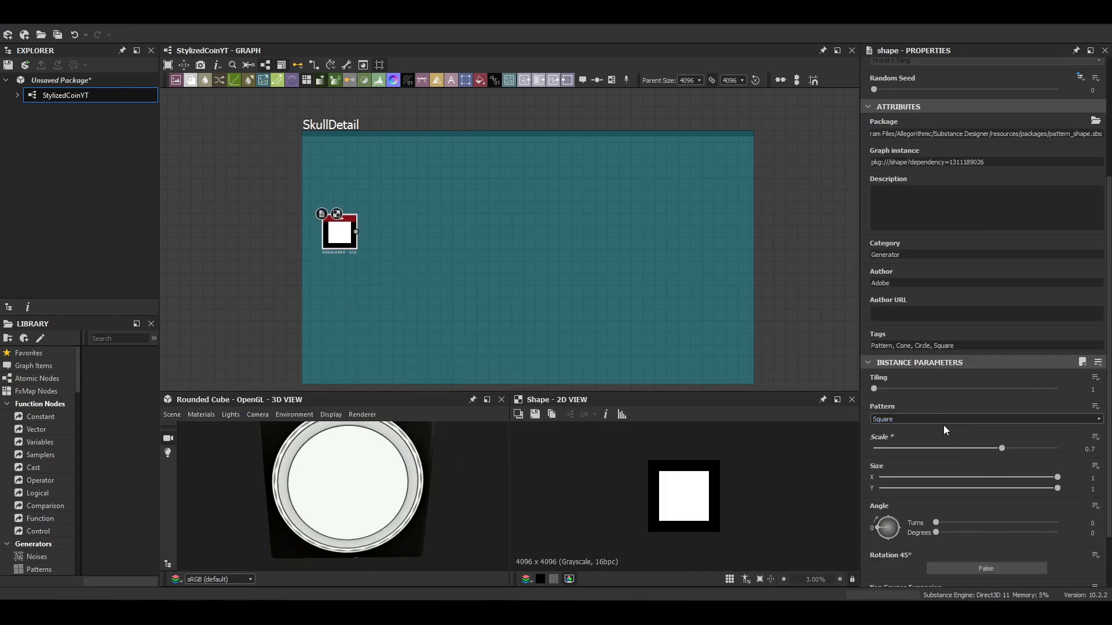
Step: Offset two disc Shapes with Transformation 2D and blend them into a pair of eye dots
left_click(985, 418)
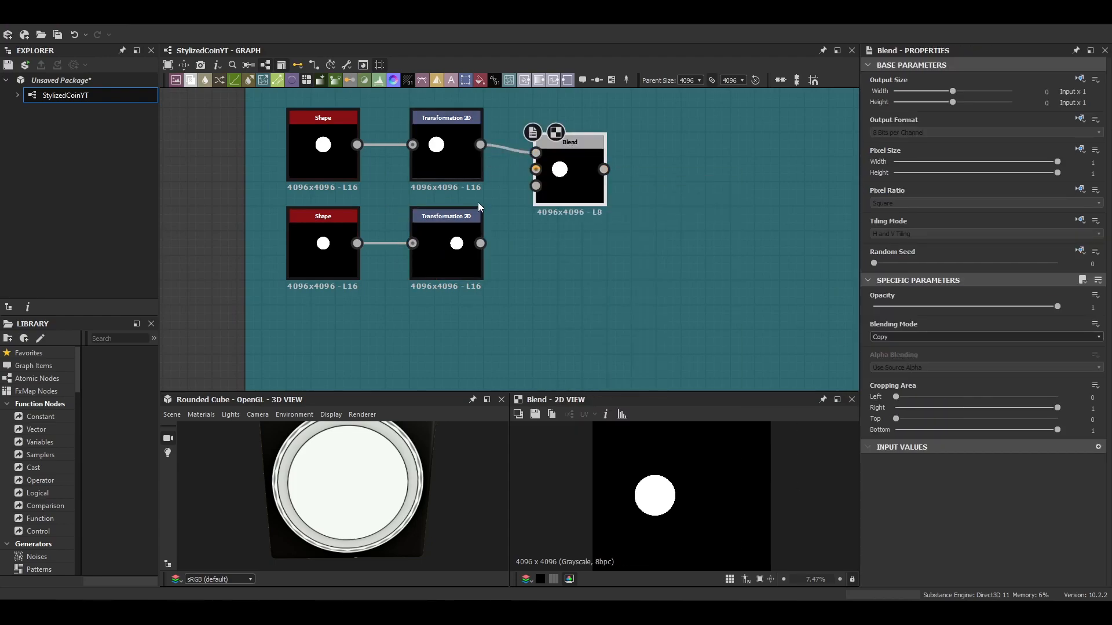
left_click(985, 337)
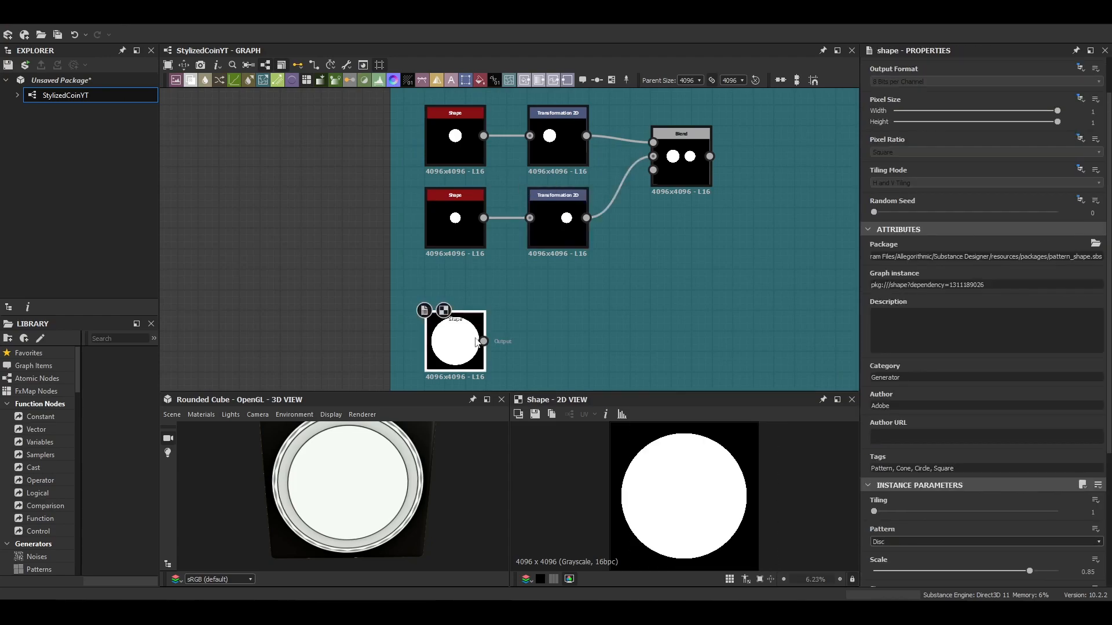
Step: Warp the large disc with a Multi Directional Warp driven by Perlin Noise
type("mu")
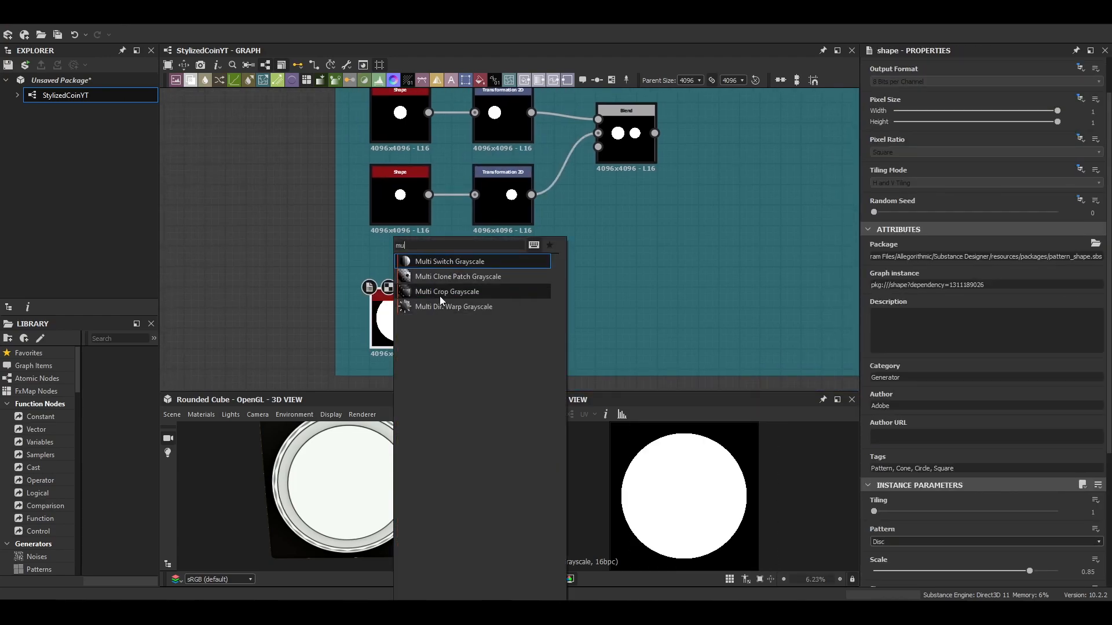
left_click(453, 306)
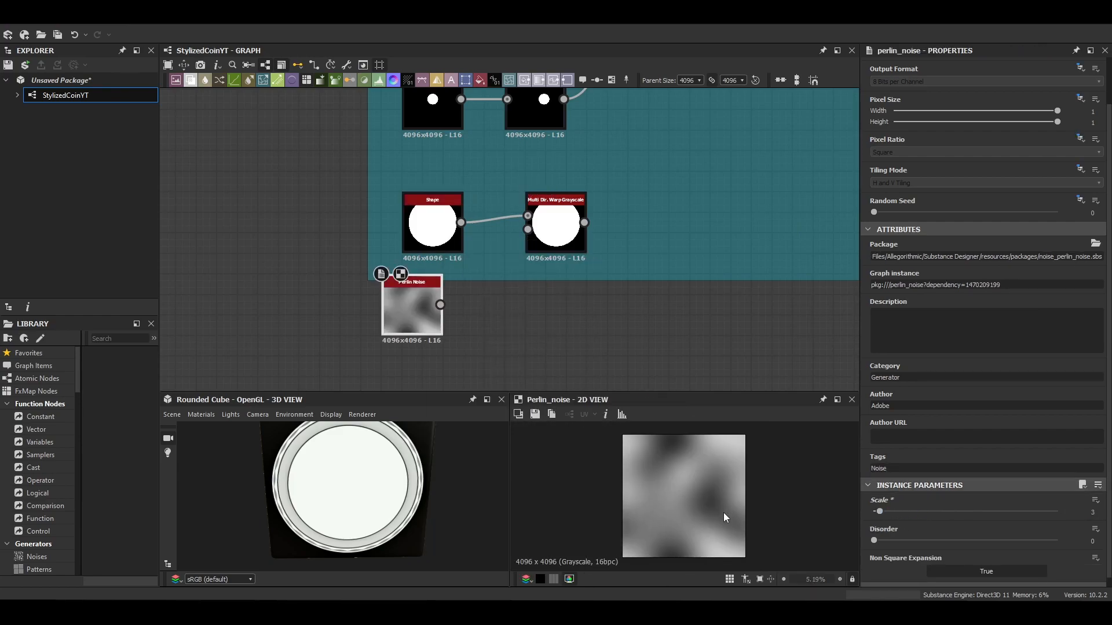
left_click(555, 224)
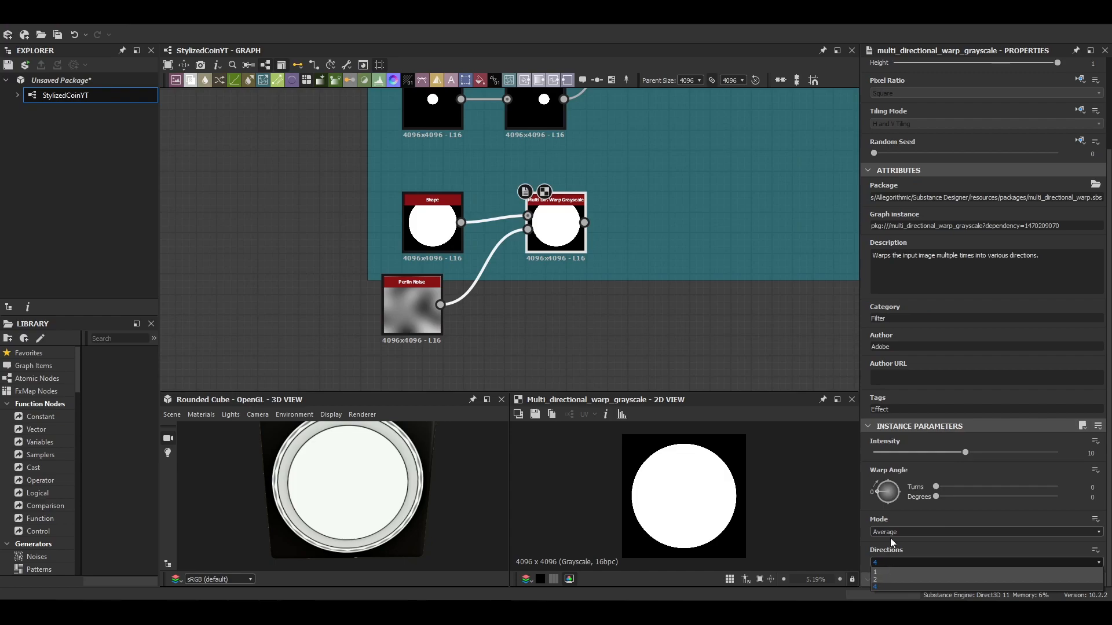
left_click(875, 585)
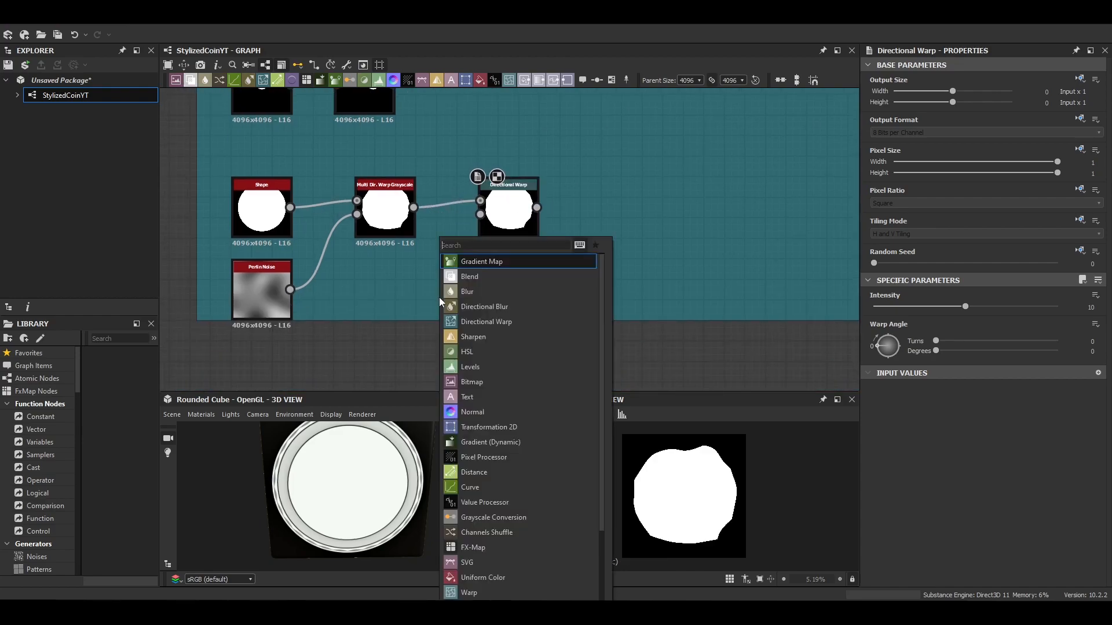
Step: Add a Gradient Linear 3 Directional Warp, blend the warped skull, and soften with Non Uniform Blur
type("gra")
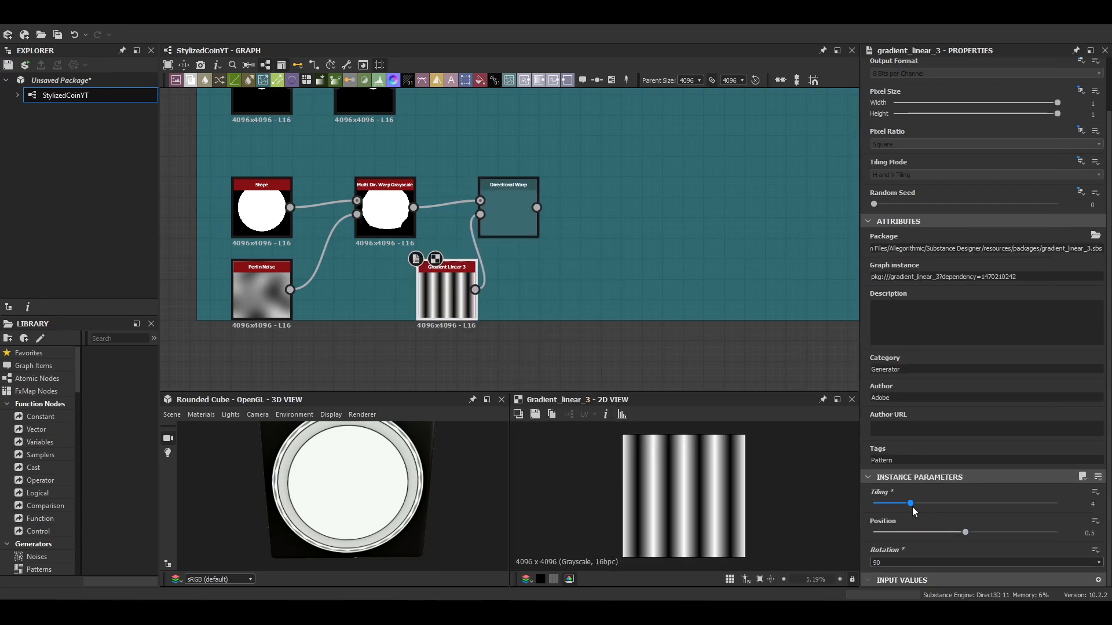
left_click(508, 208)
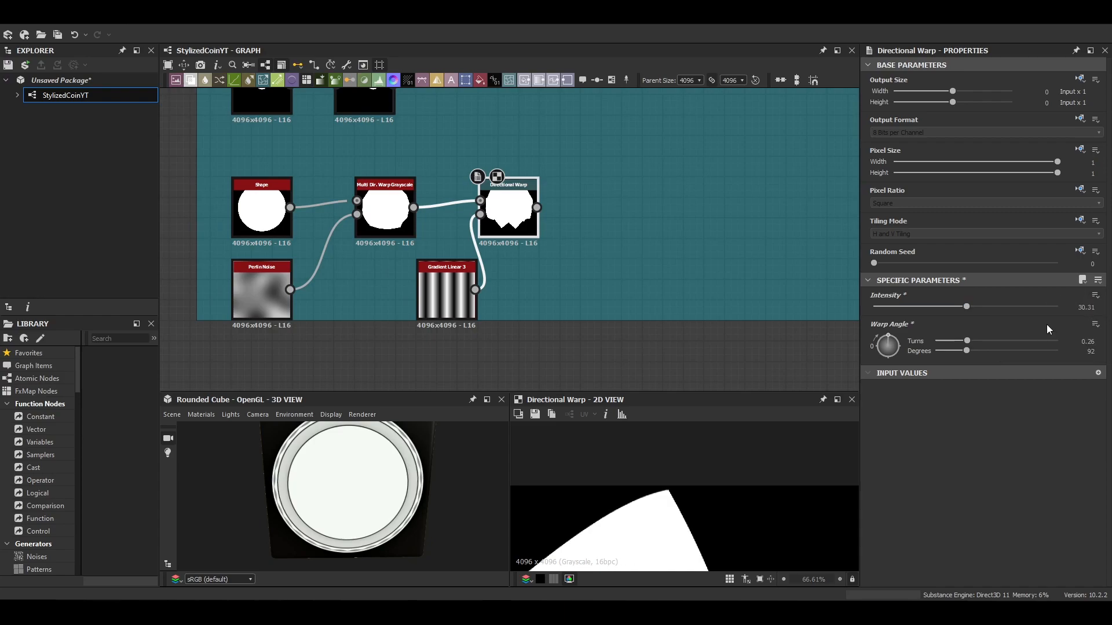
scroll("down", 3)
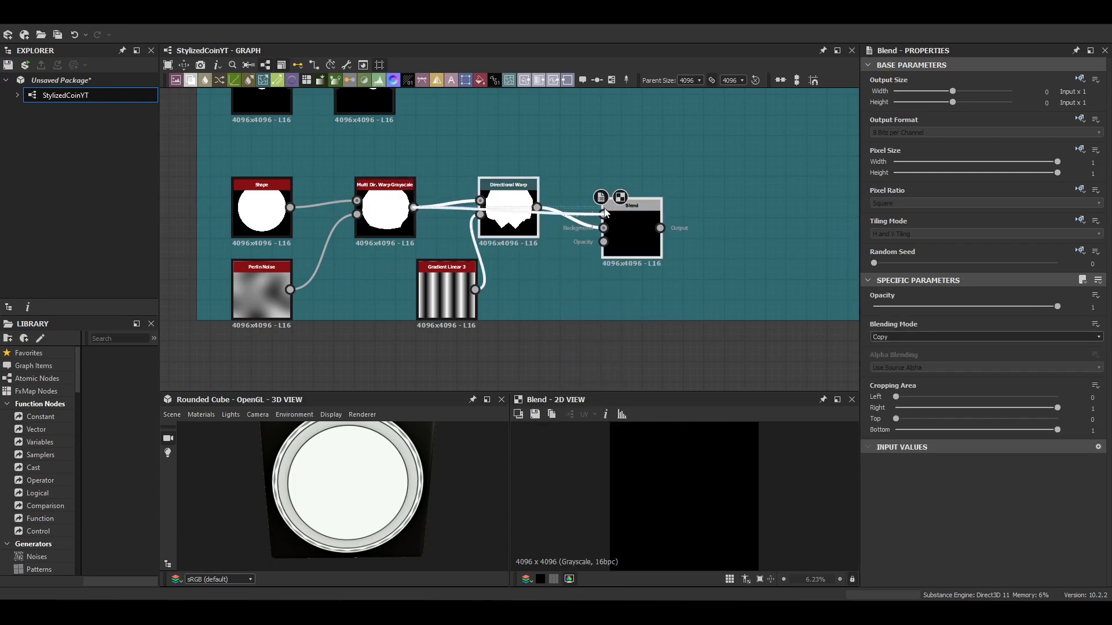
left_click(984, 337)
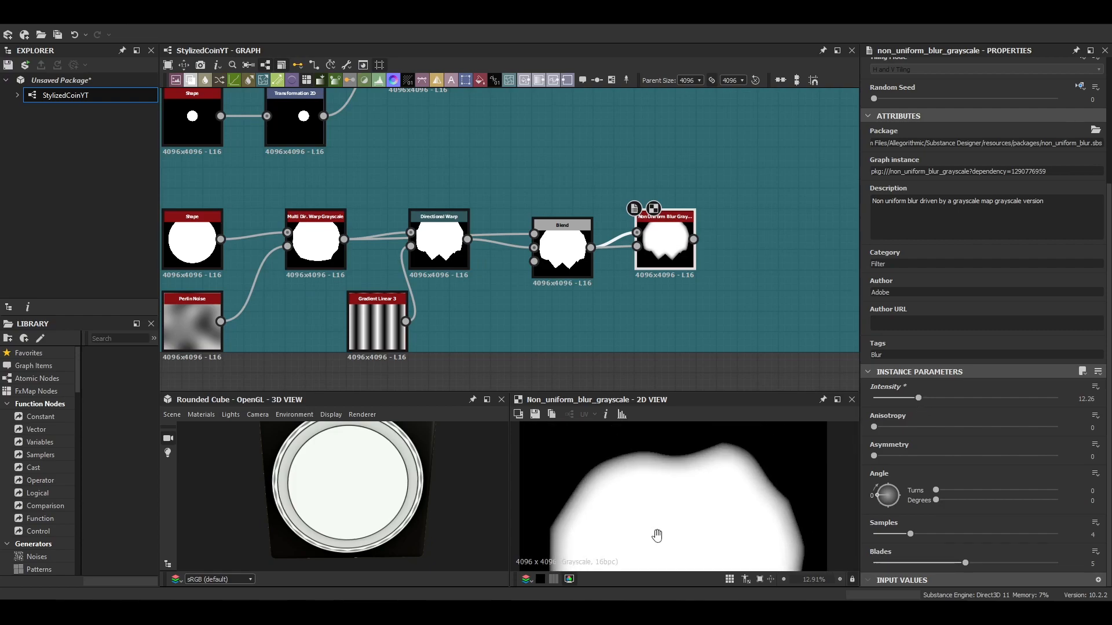
scroll("down", 3)
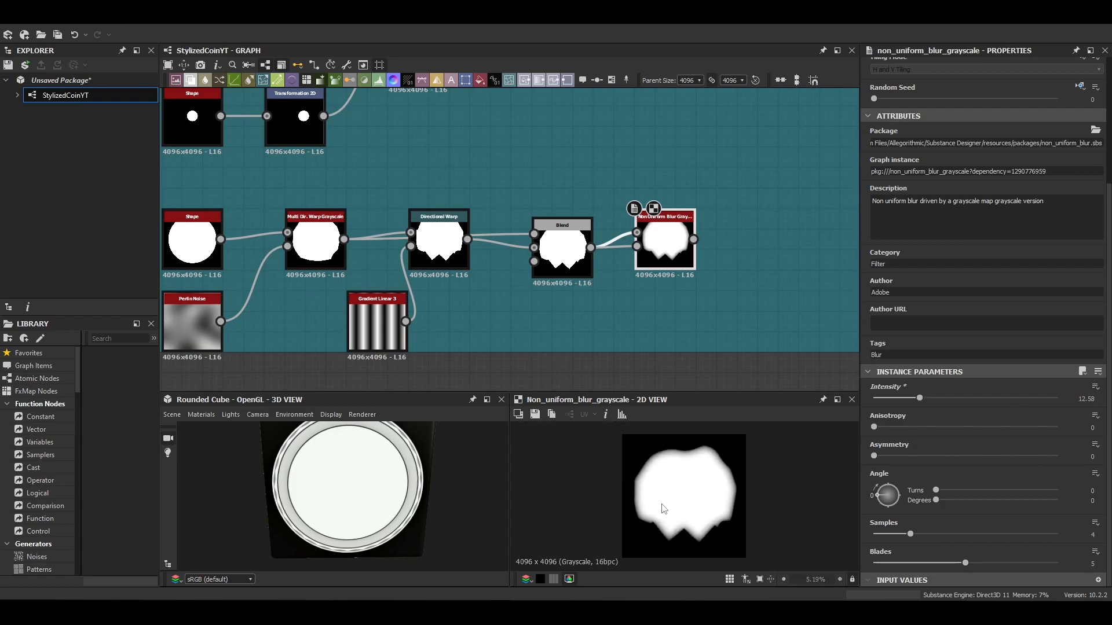
scroll("up", 3)
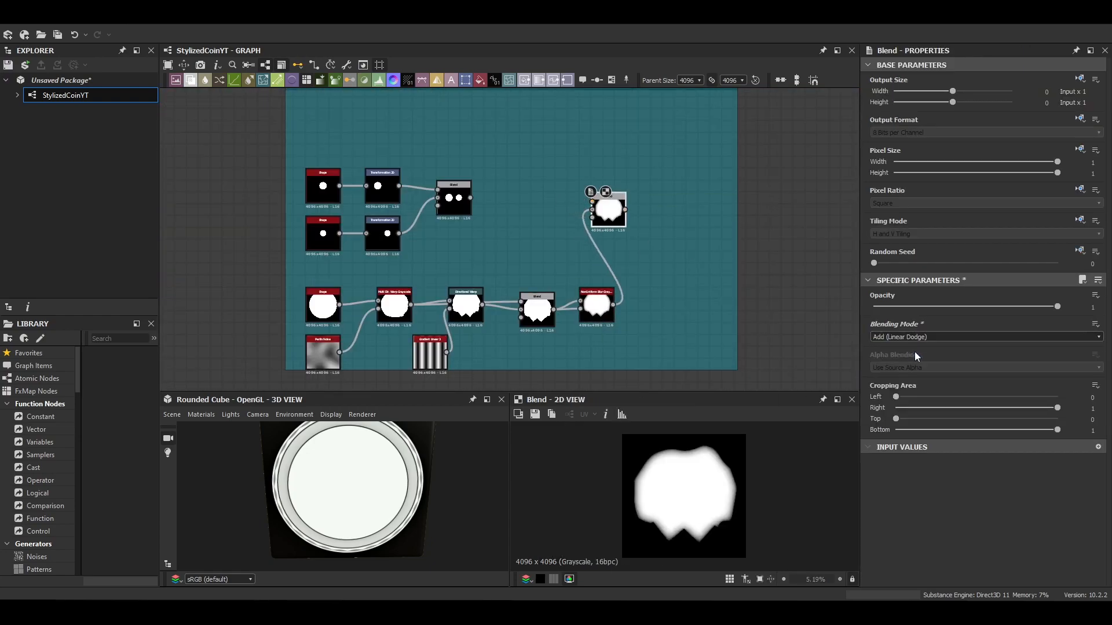
Step: Bevel the eye-dot Blend with a Distance of 0.08
left_click(608, 208)
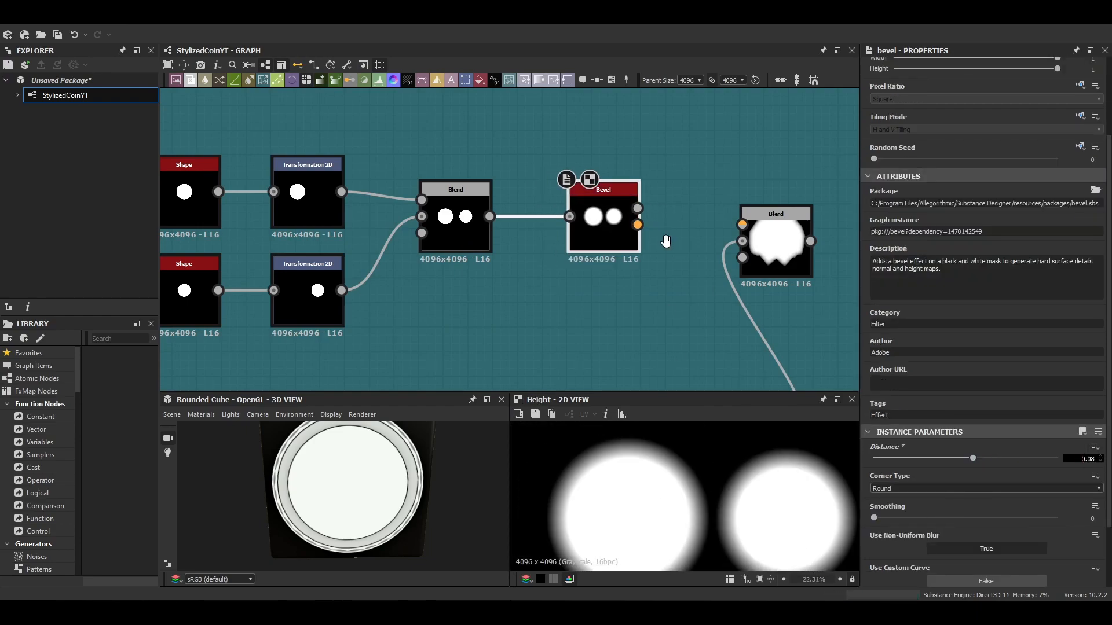
left_click(774, 241)
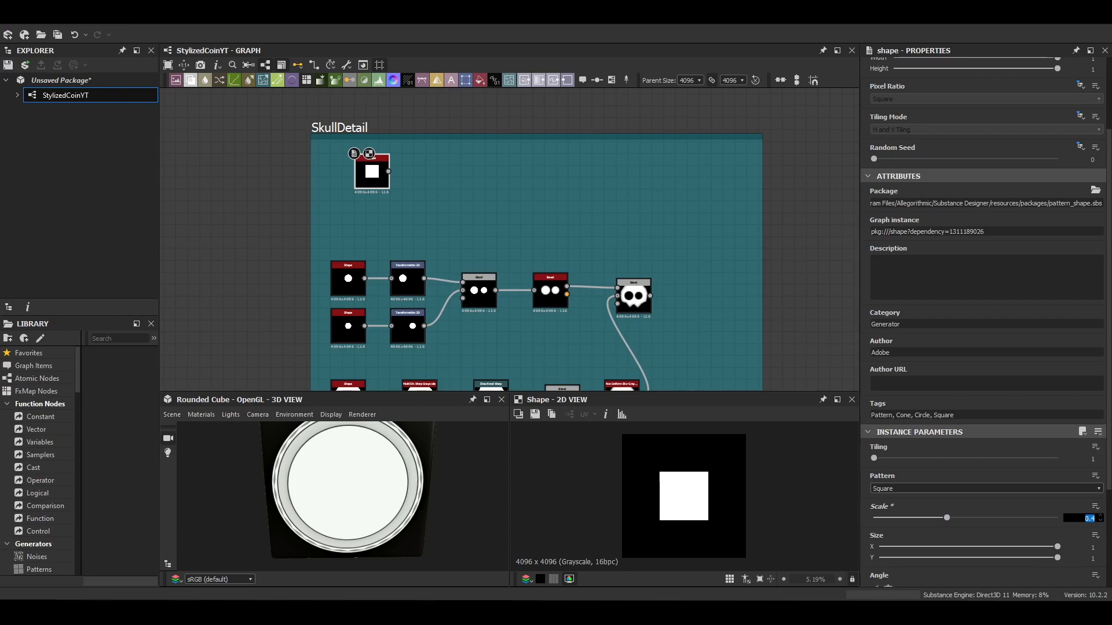
Step: Turn a diamond Shape into a triangle using Gradient Linear 1 and a Multiply blend
scroll("down", 3)
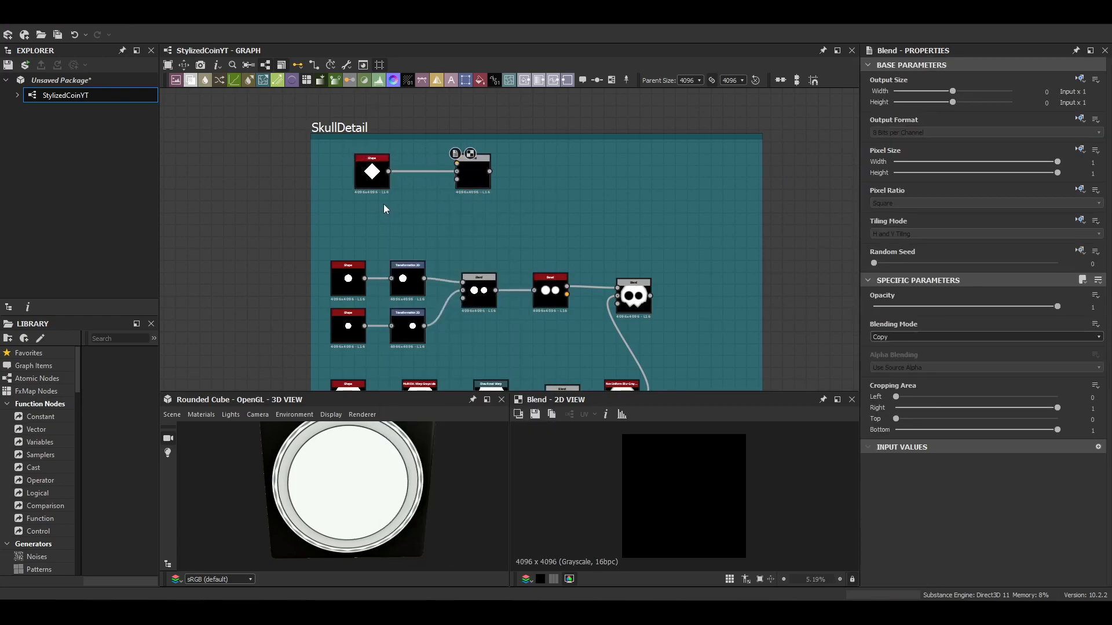
left_click(372, 170)
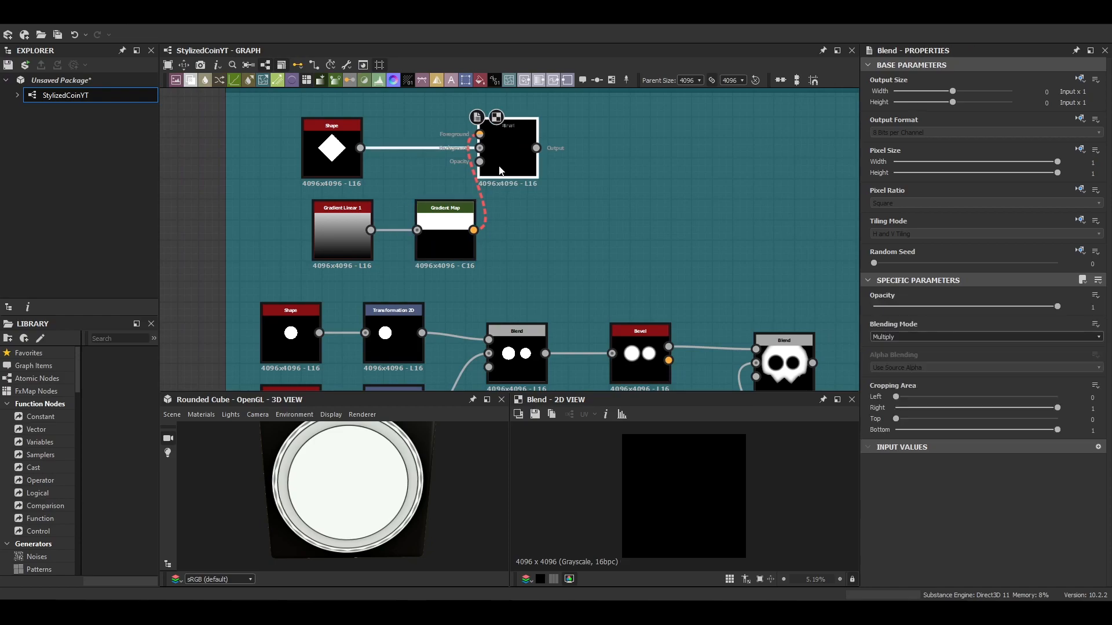
left_click(984, 336)
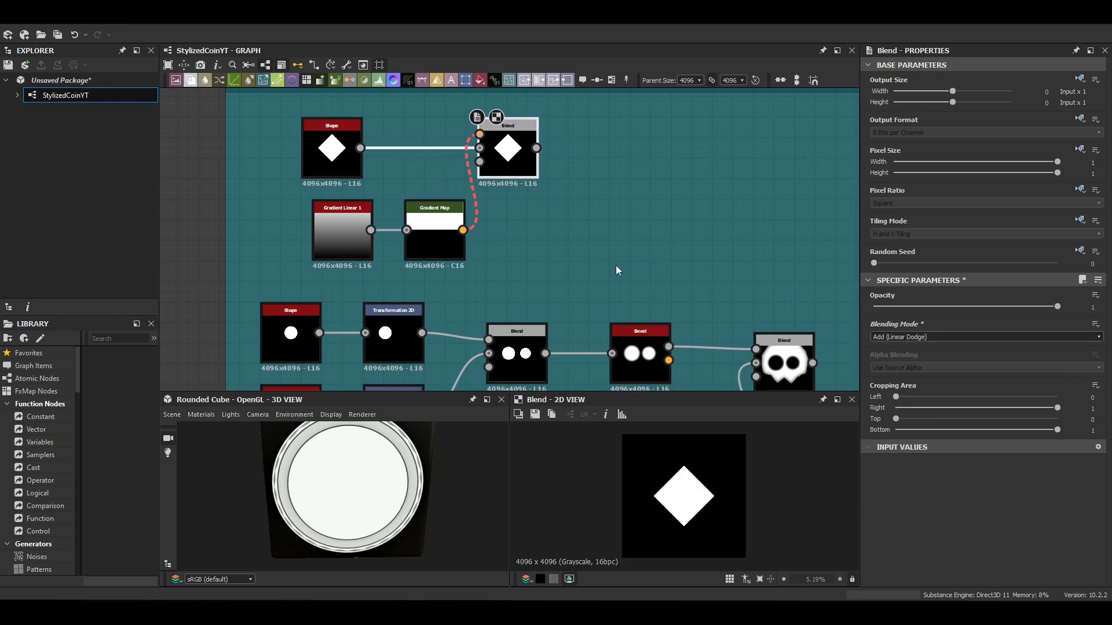
left_click(985, 337)
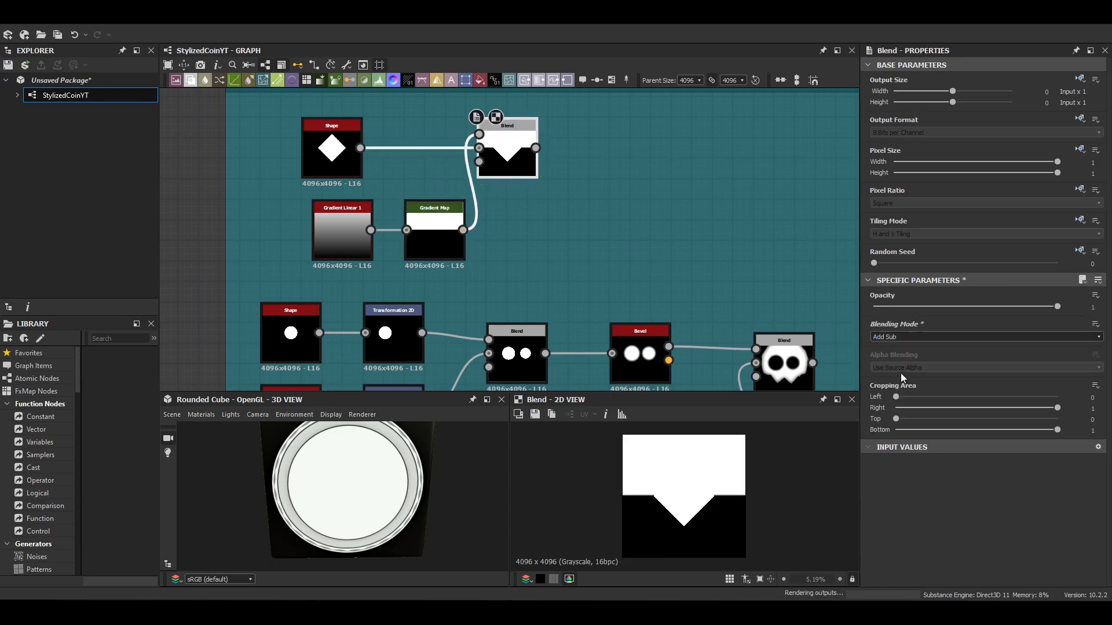
left_click(984, 336)
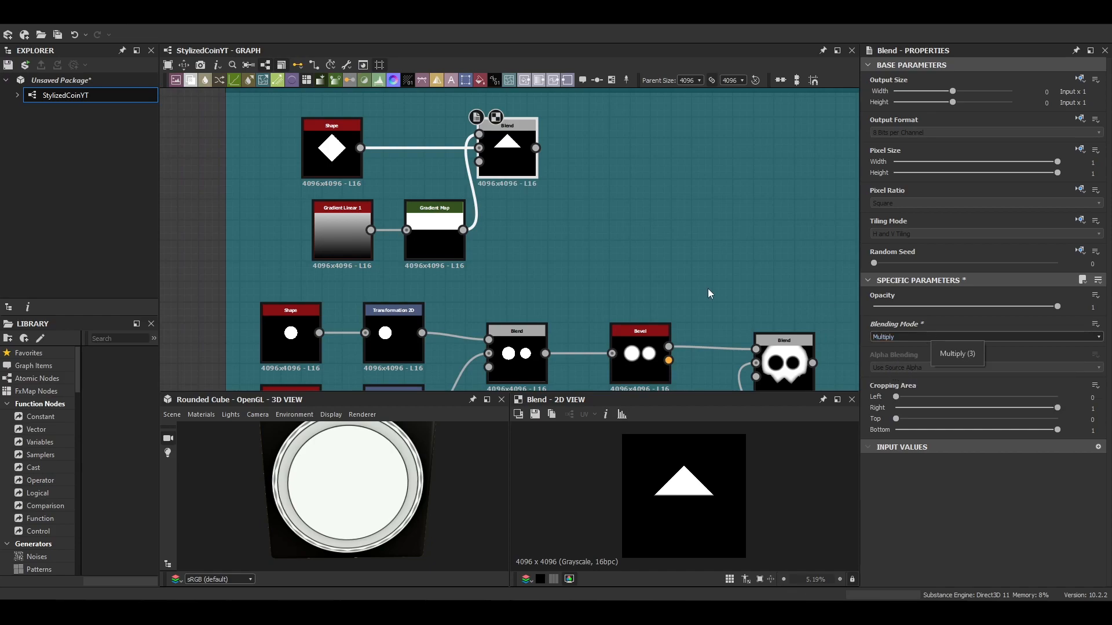
mouse_move(522, 173)
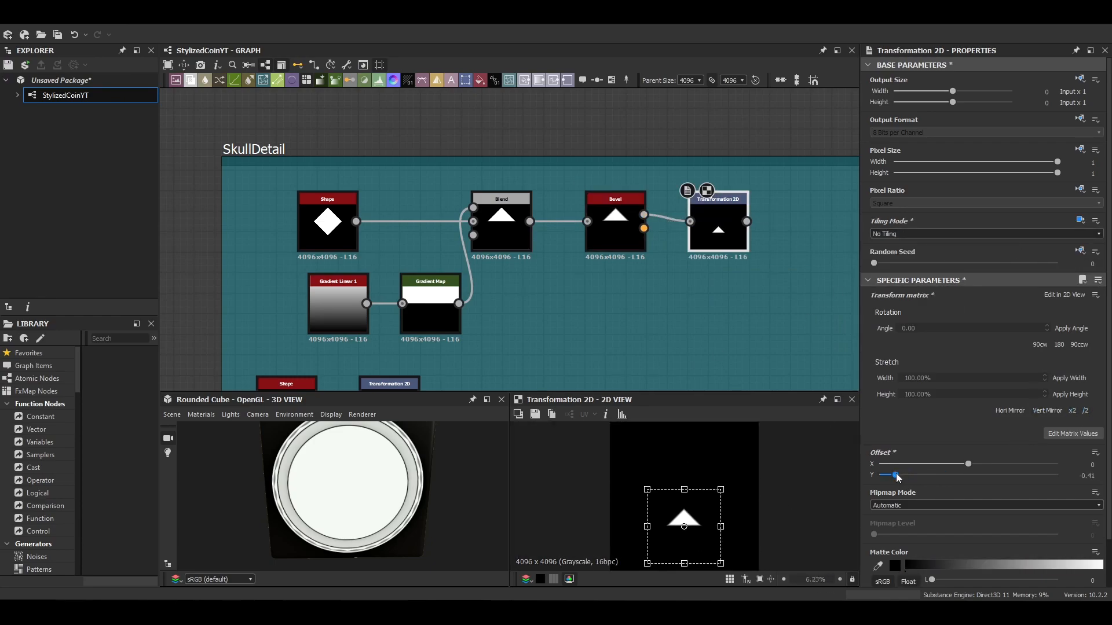
Step: Subtract the triangle from the skull as a nose below the eye sockets
scroll("down", 3)
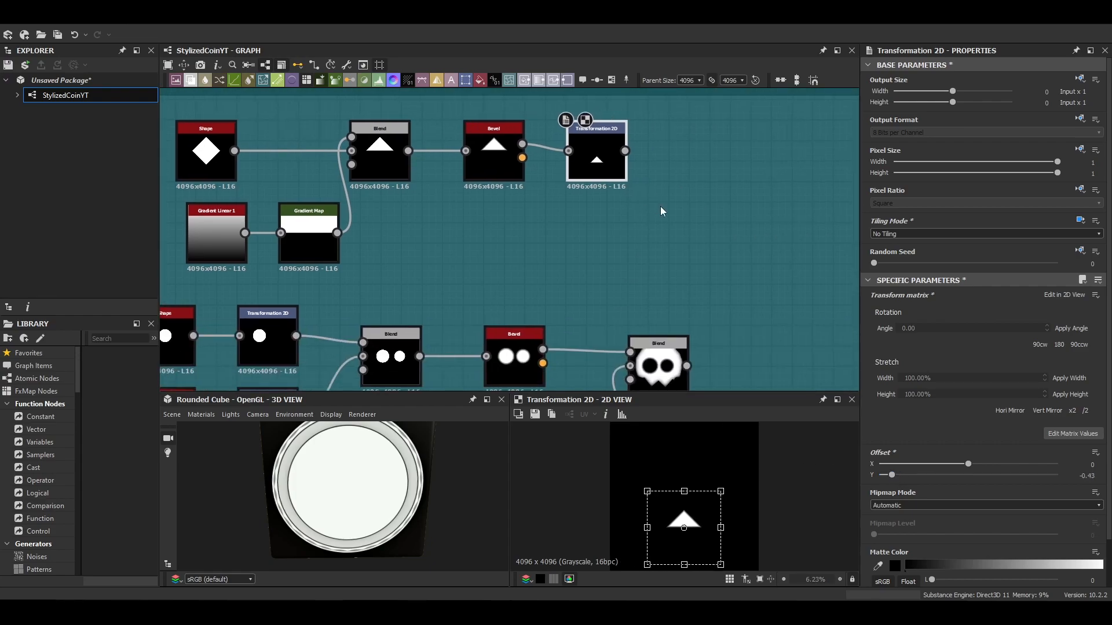
left_click(657, 363)
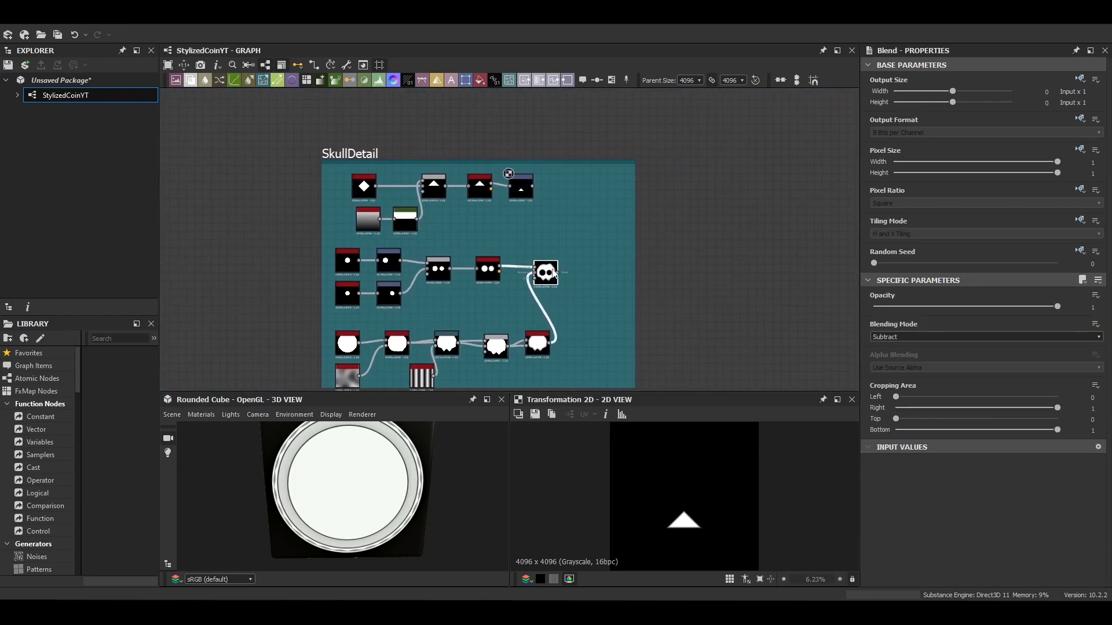
left_click(596, 268)
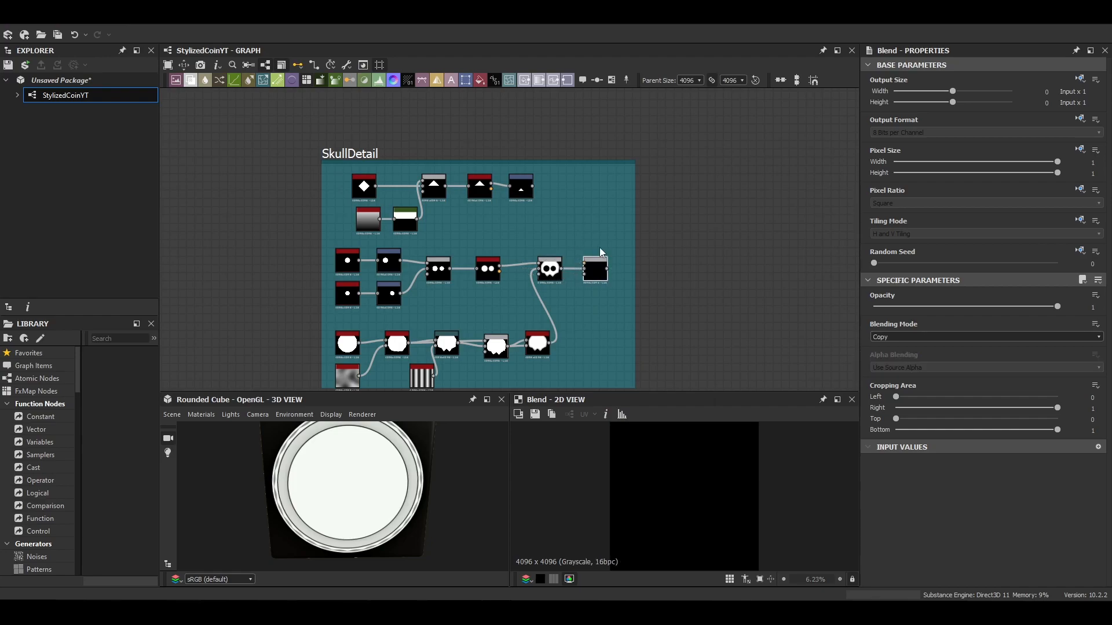
left_click(985, 337)
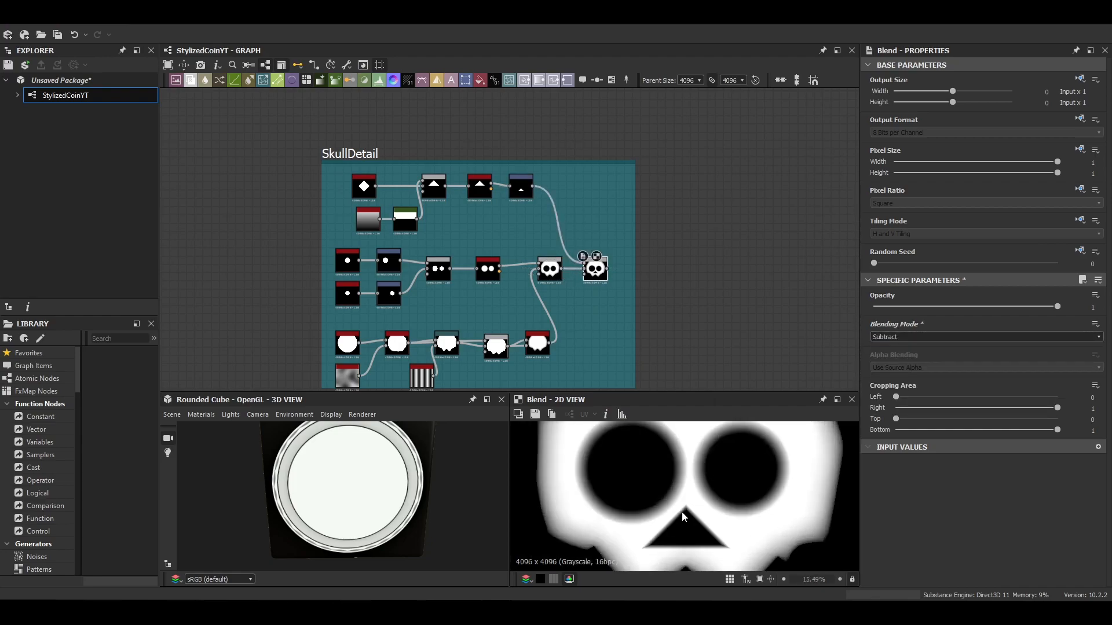
type("mul")
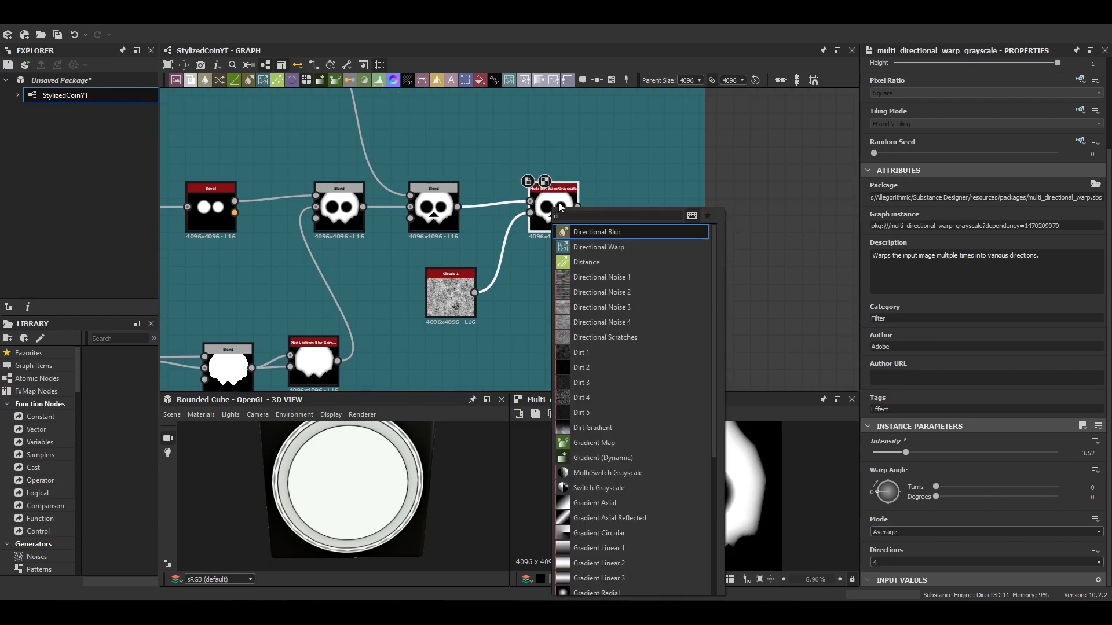
Step: Drive a Directional Warp with Perlin Noise and blend the warped skull onto the coin
type("per")
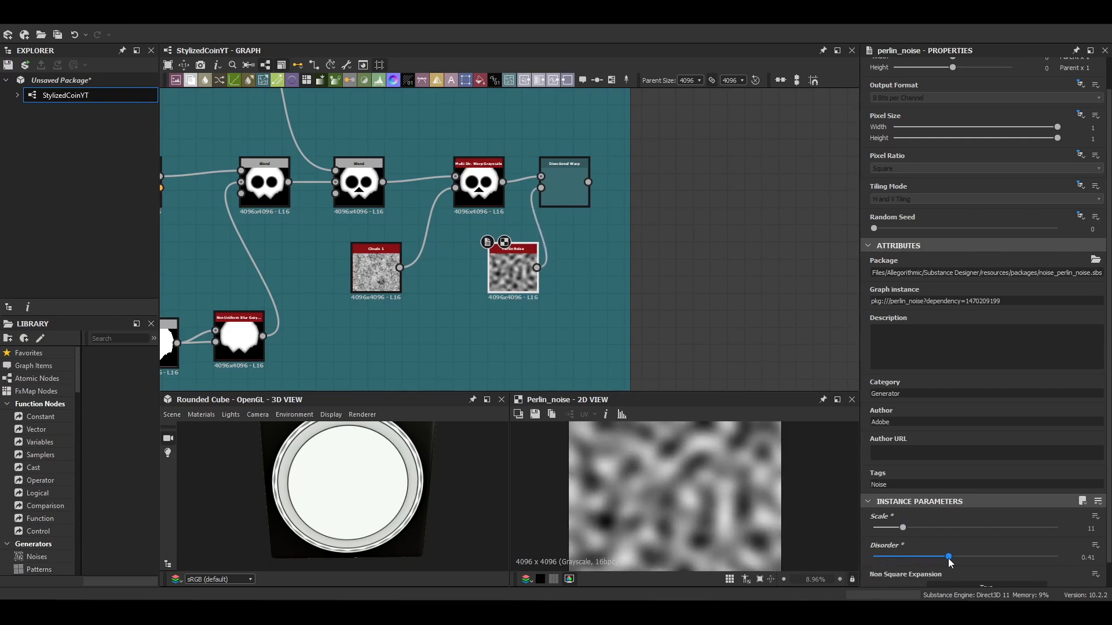
left_click(563, 183)
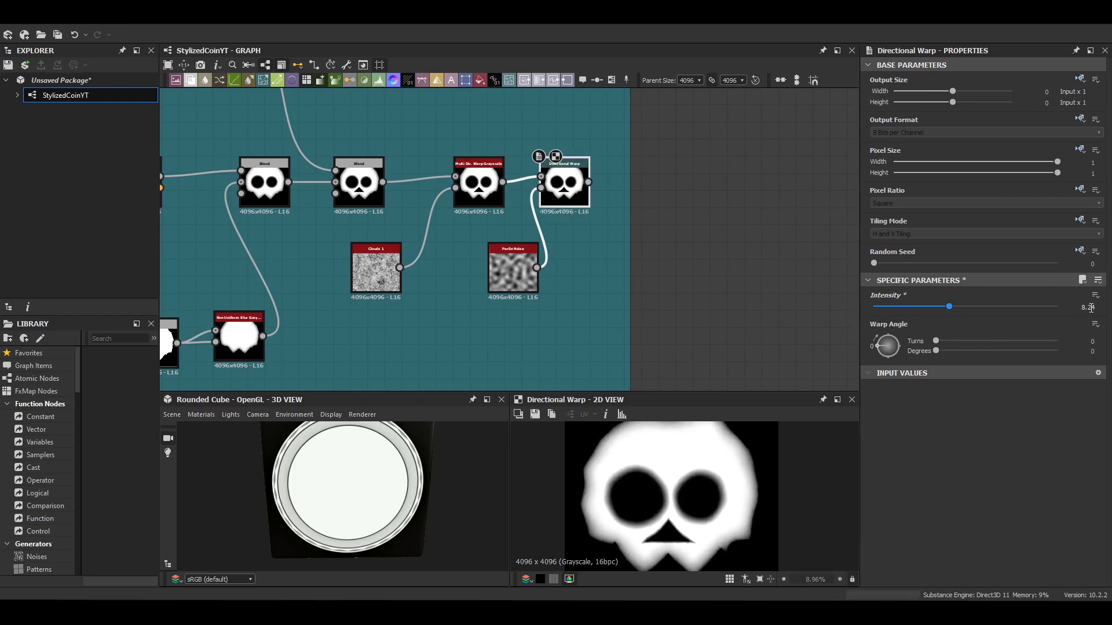
right_click(568, 187)
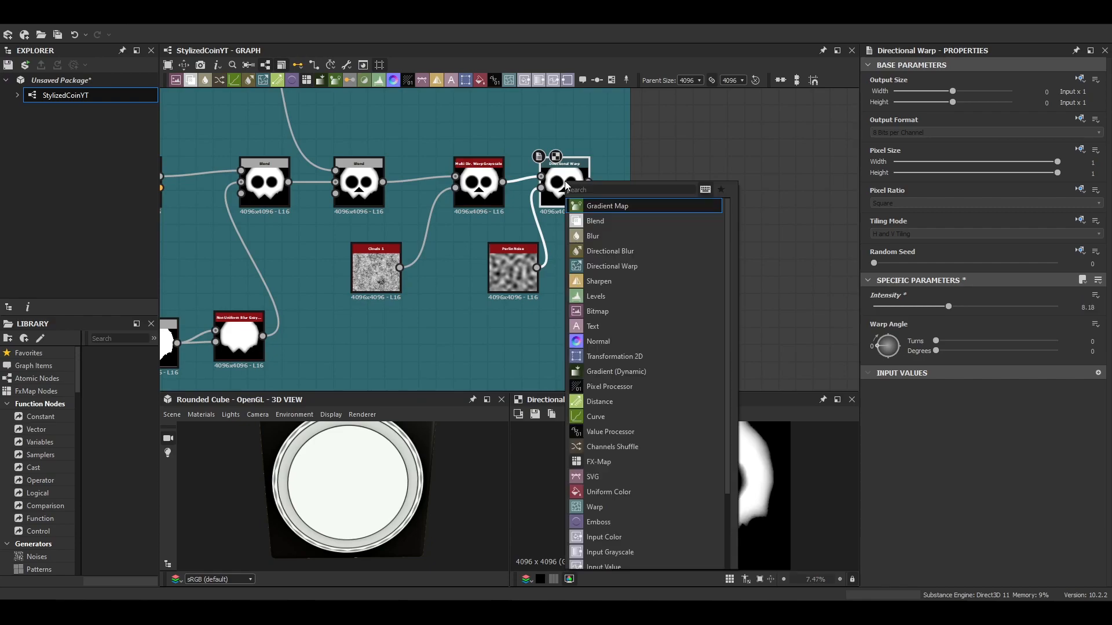
left_click(613, 356)
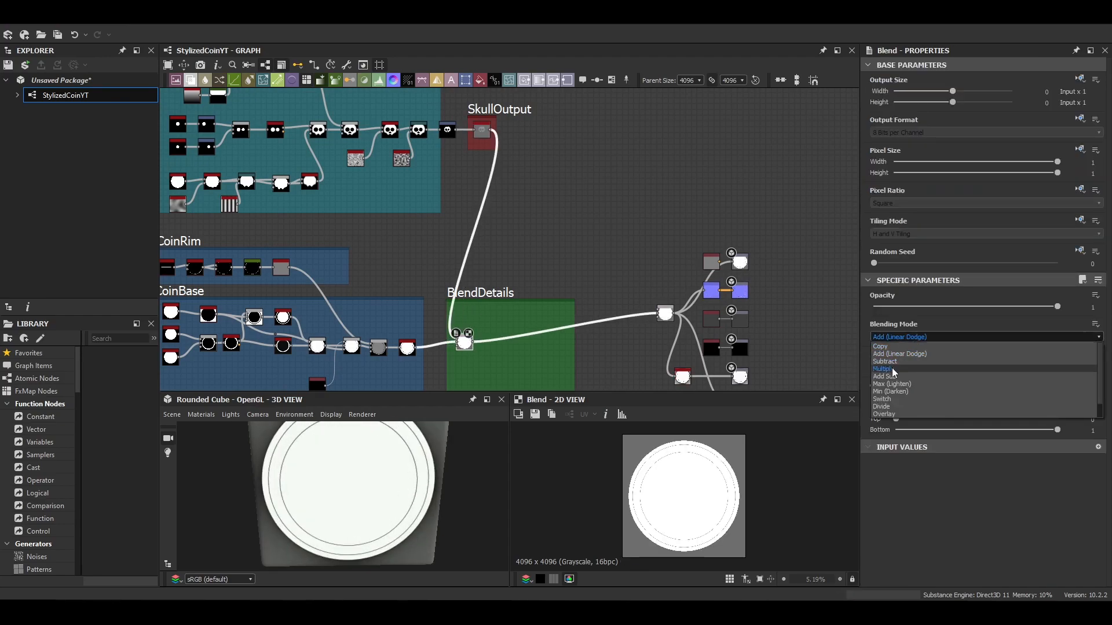
left_click(881, 368)
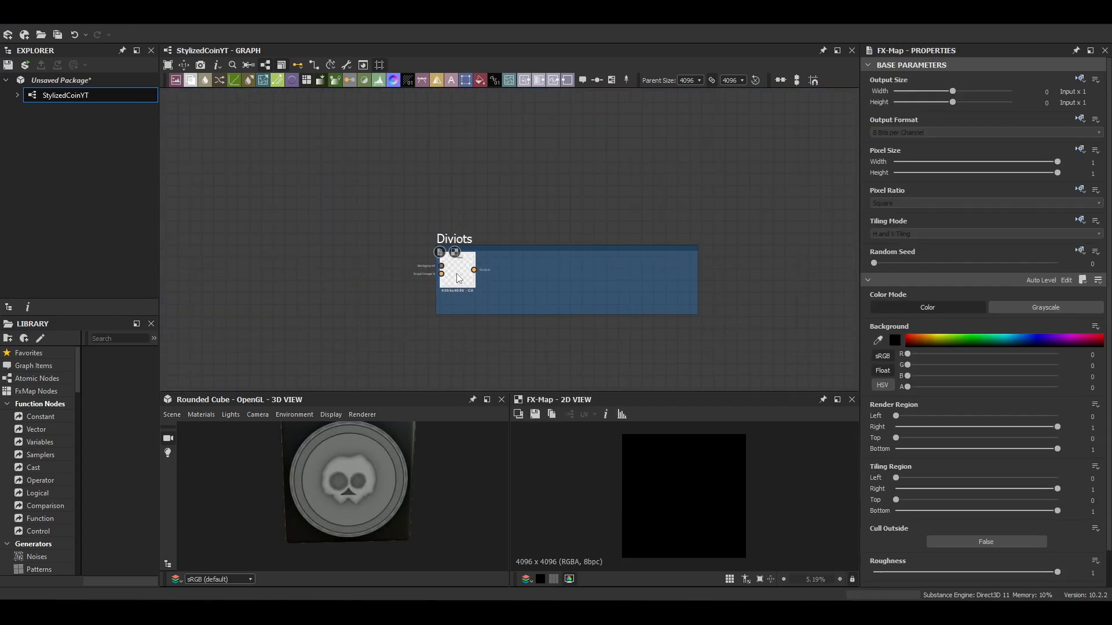
Step: Inside the Diviots FX-Map, set the Quadrant pattern to a Gaussian soft spot
double_click(457, 278)
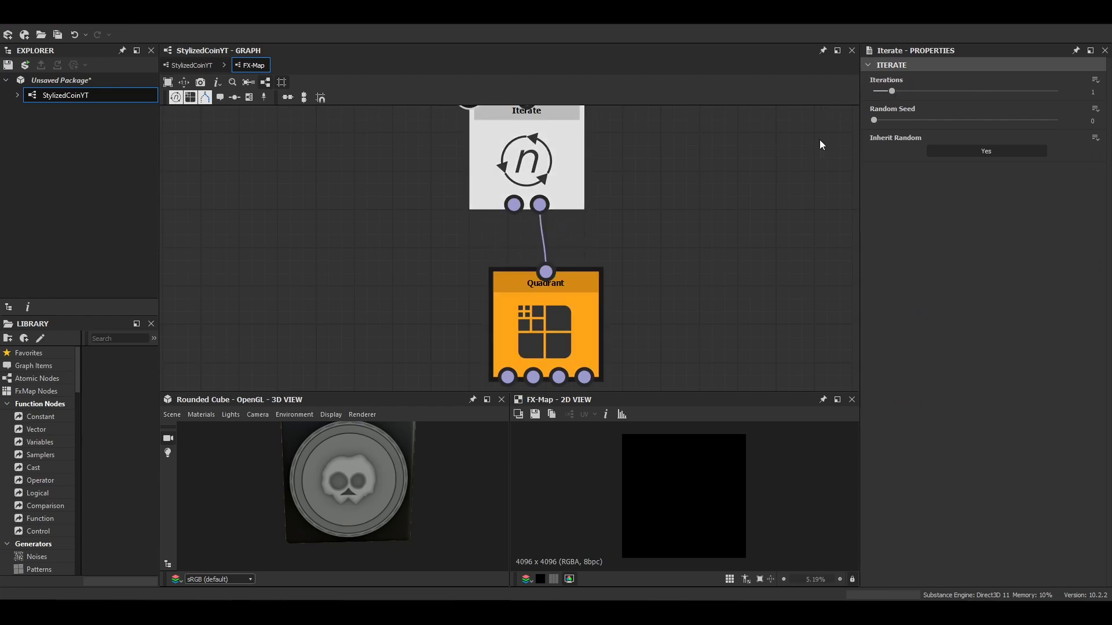
left_click(545, 326)
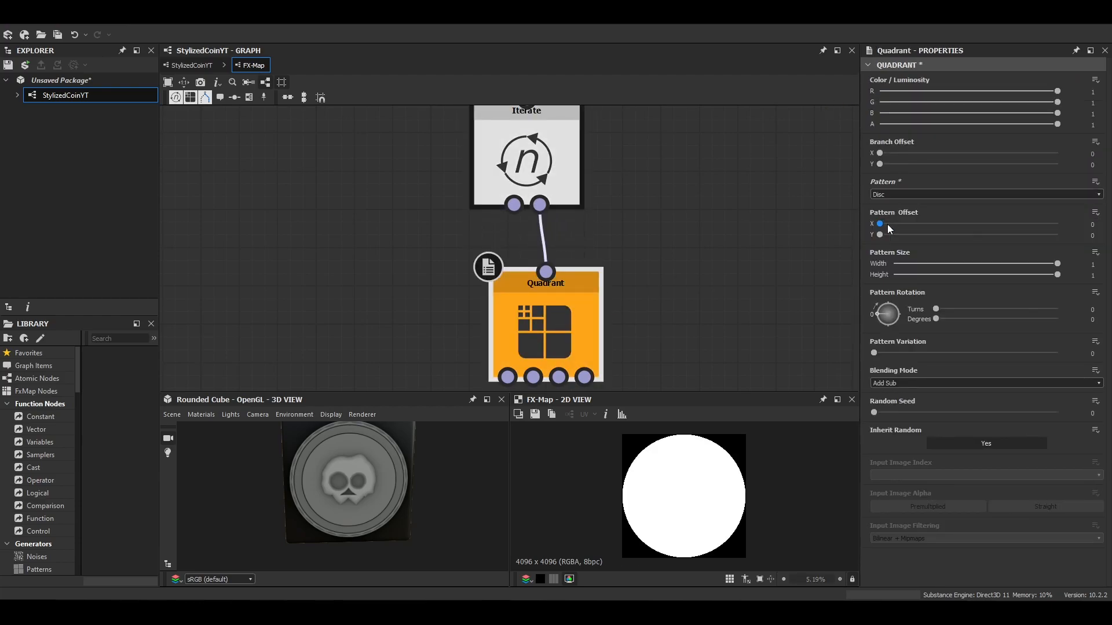
left_click(526, 160)
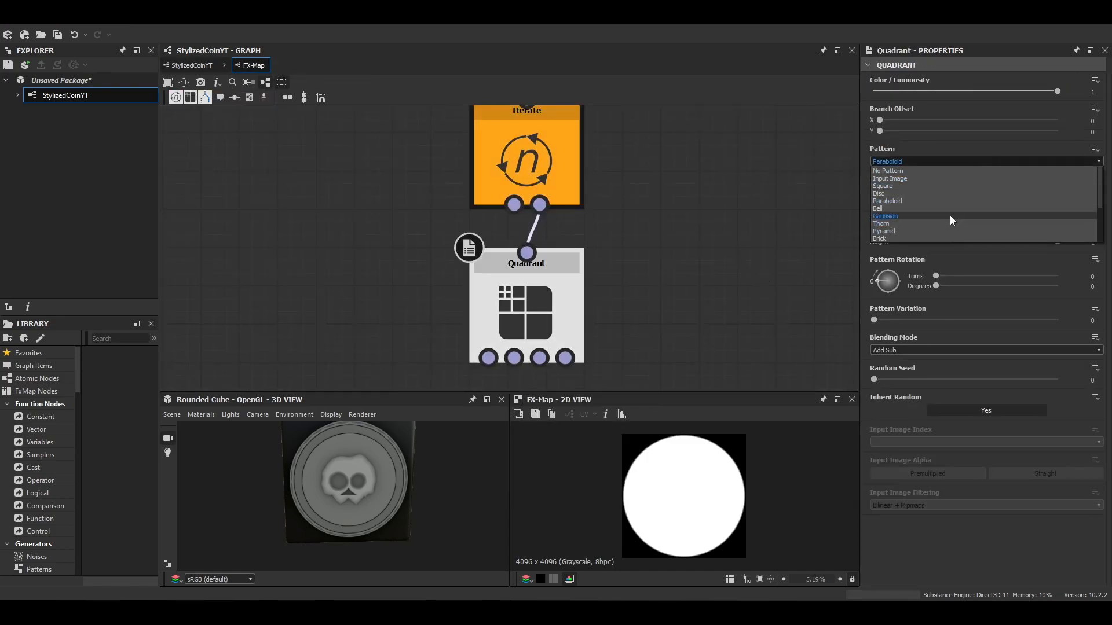
left_click(885, 215)
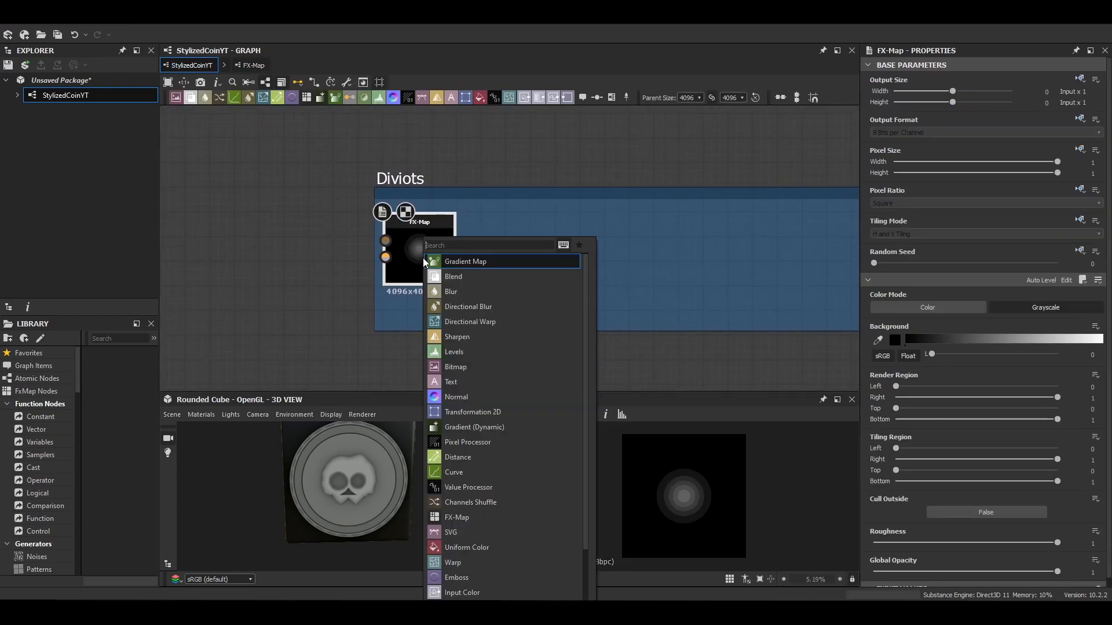
Step: Warp the spot with scaled Perlin noise, then invert it and add a Histogram Scan
left_click(452, 562)
type("per")
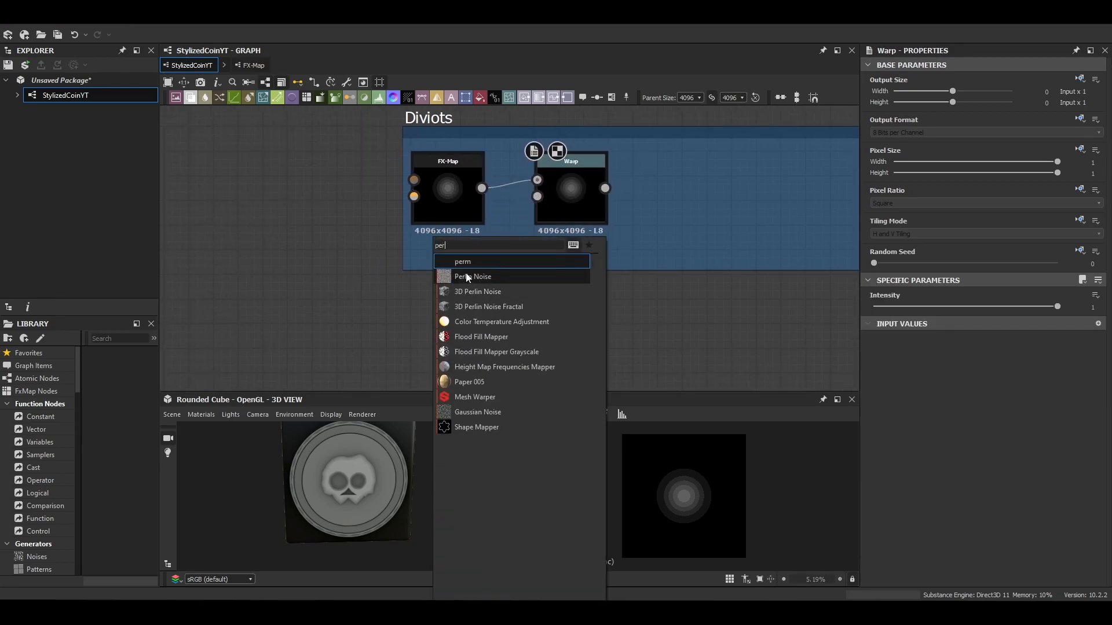
left_click(473, 276)
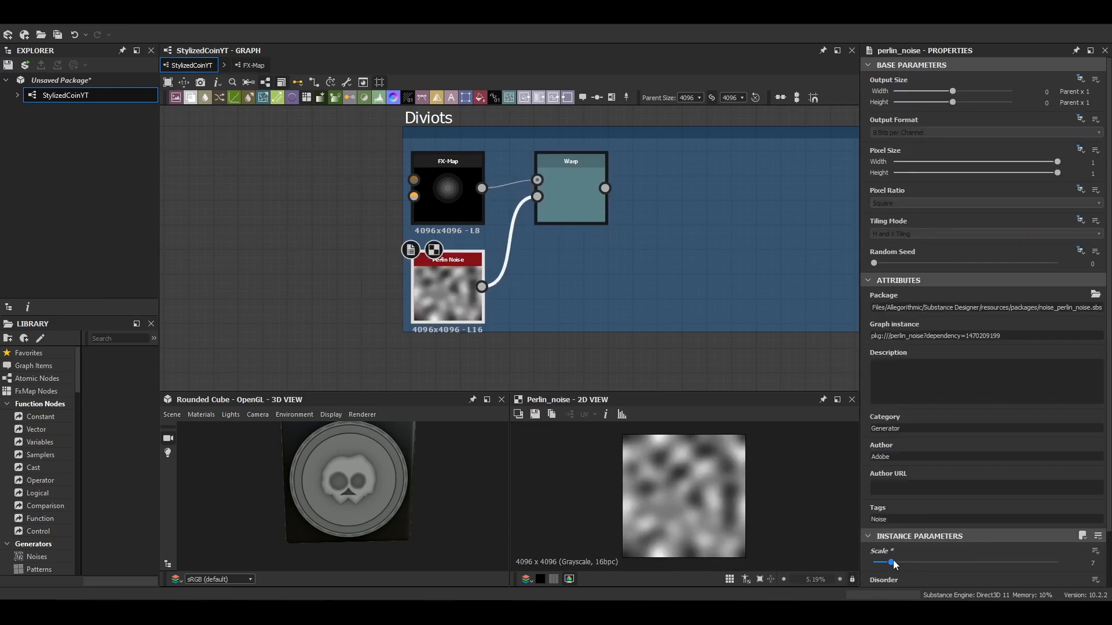
left_click(571, 187)
type("inver")
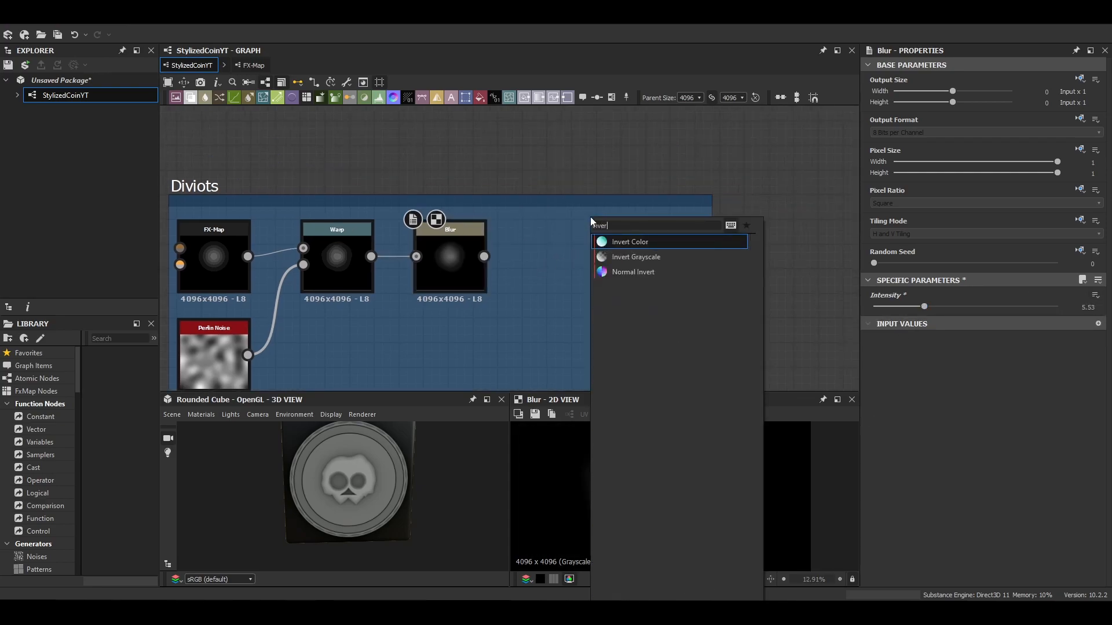
left_click(635, 257)
type("hi")
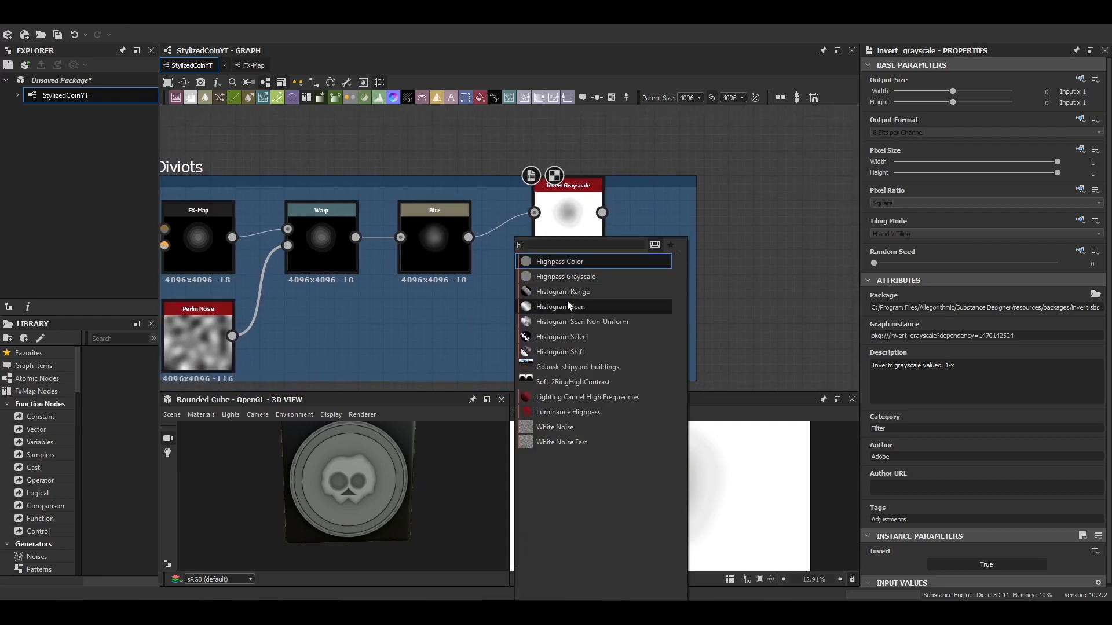
left_click(560, 306)
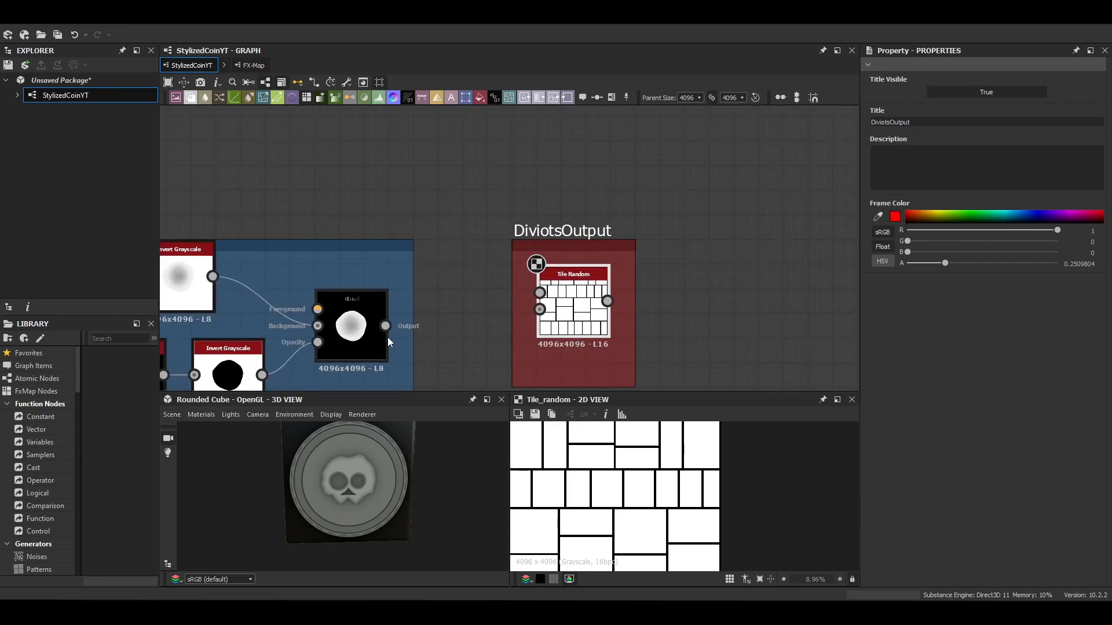
Step: Connect the divot Blend into Tile Random to scatter the dents
left_click(574, 305)
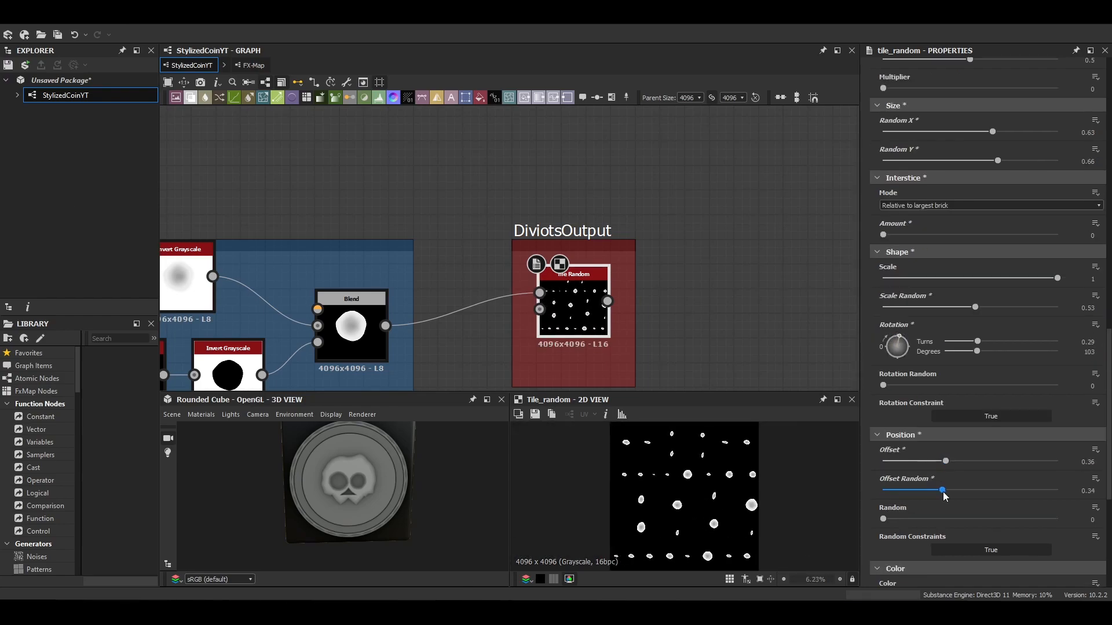
scroll("down", 3)
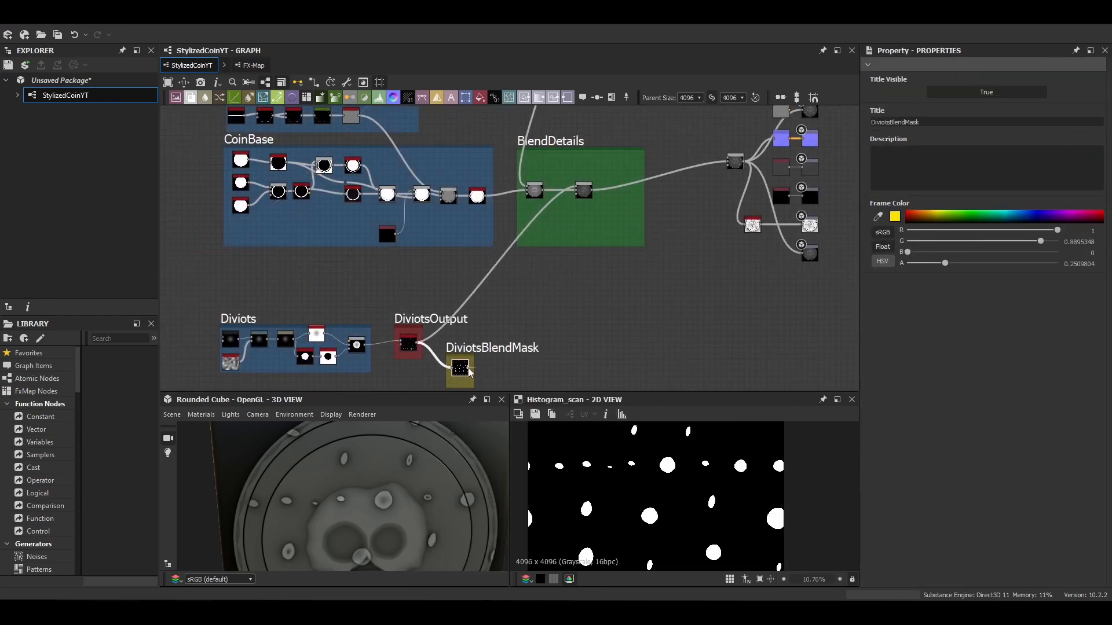
Step: Add a Shape Extrude after the coin Blend with Profile Type set to Mask
left_click(581, 187)
type("sha")
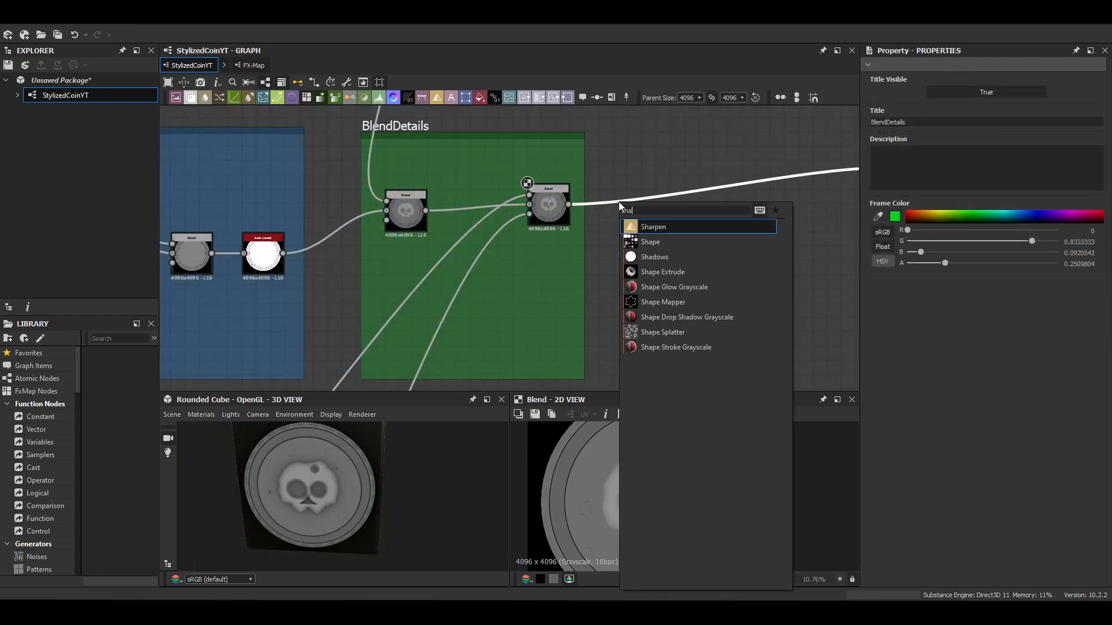
left_click(662, 271)
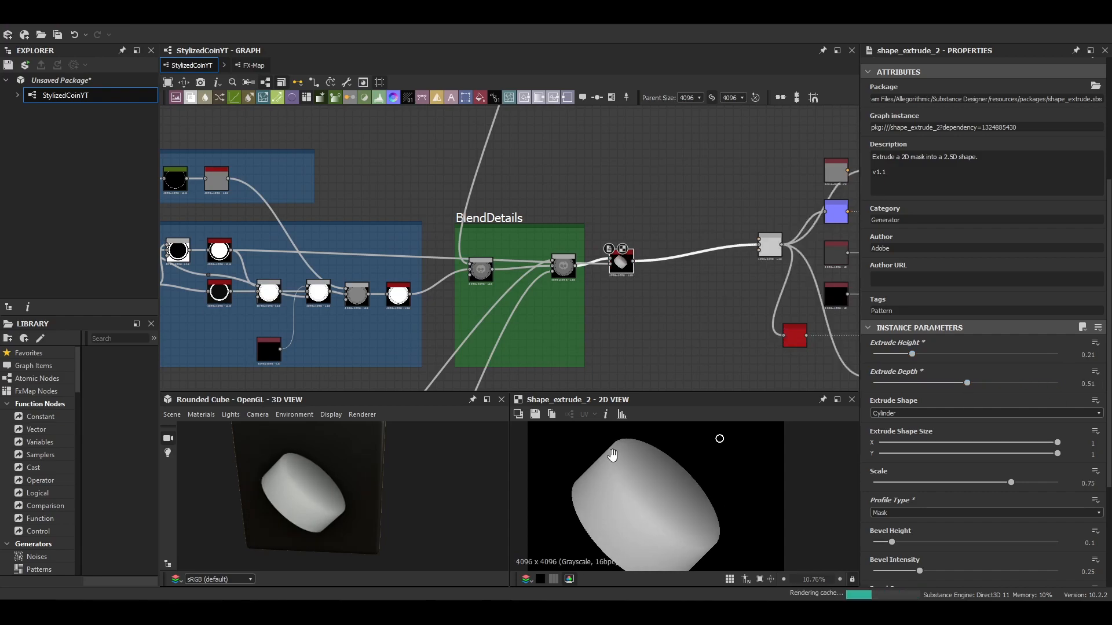
left_click(985, 413)
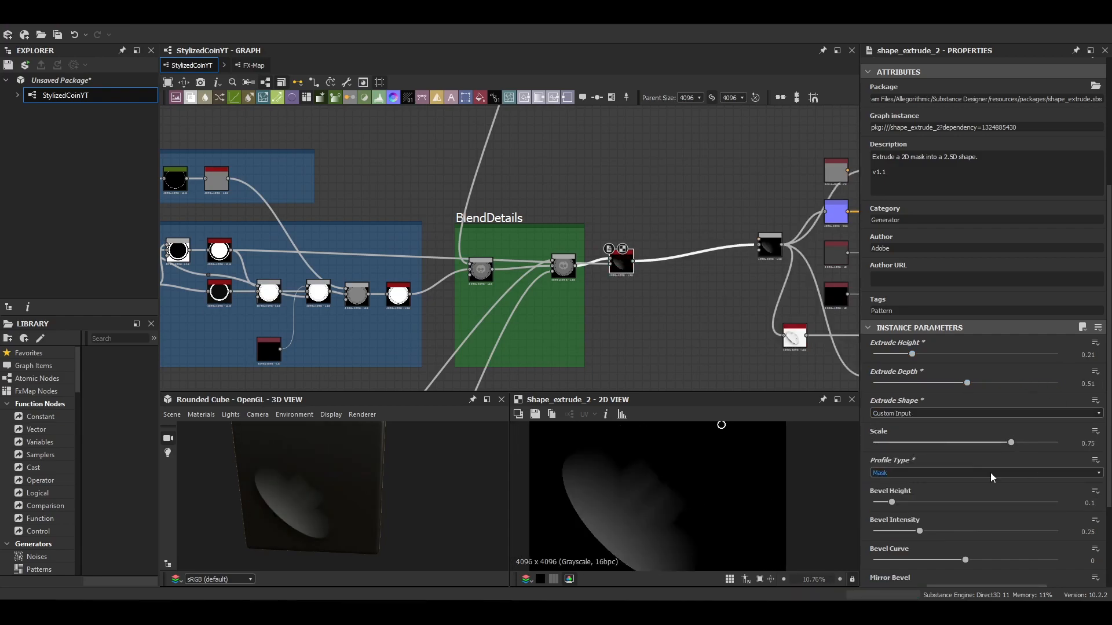
scroll("down", 3)
type("non")
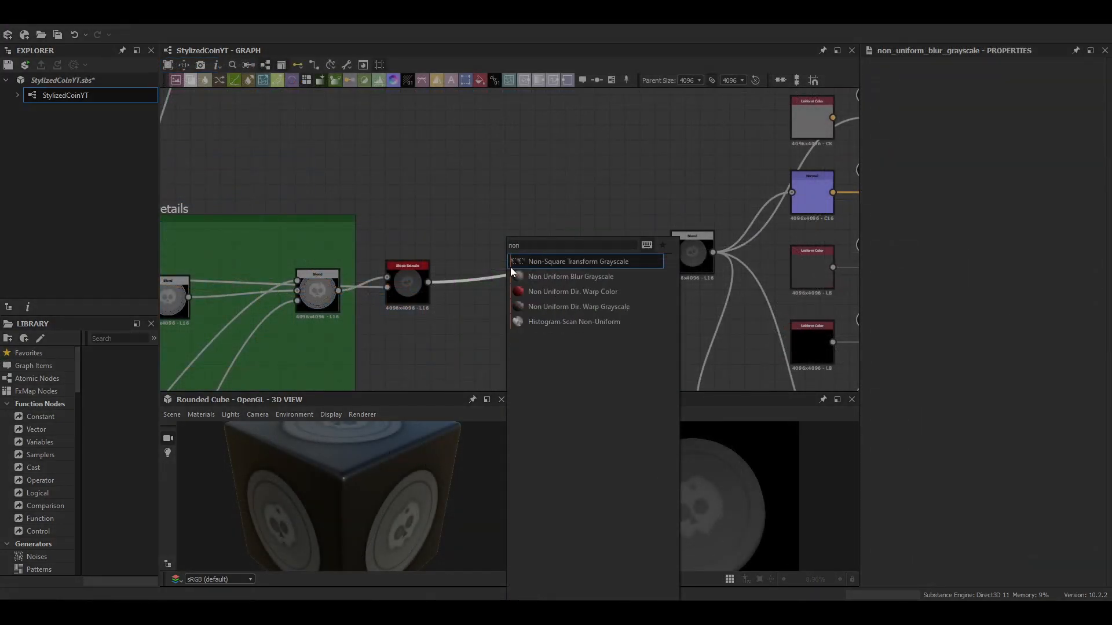
Step: Chain Non Uniform Blur, Curvature Smooth and Auto Levels after the extruded coin
left_click(571, 277)
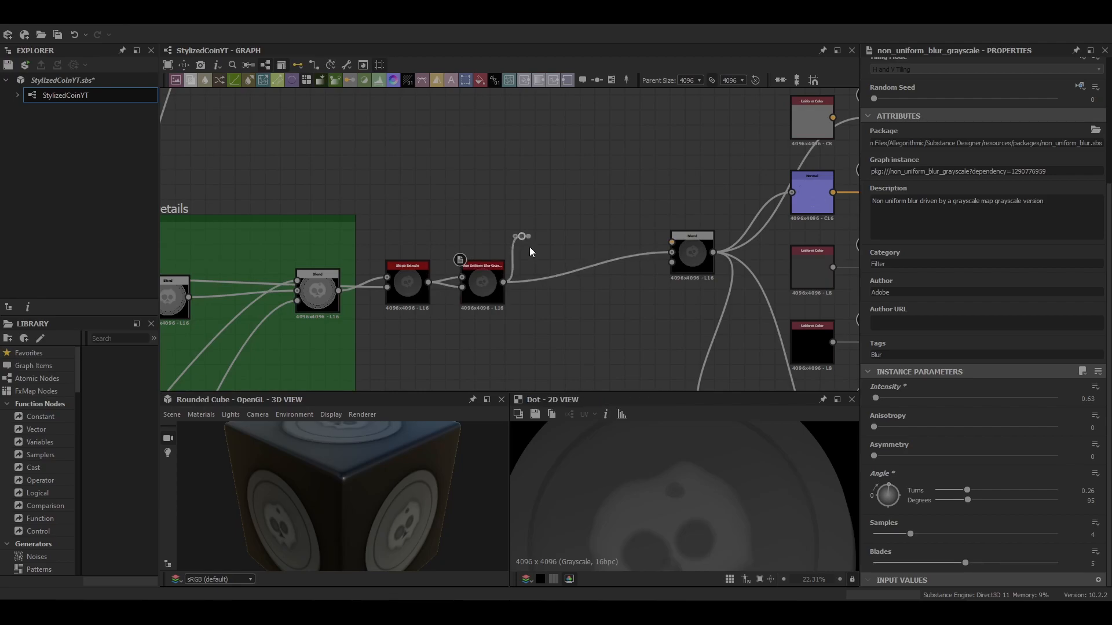
scroll("down", 3)
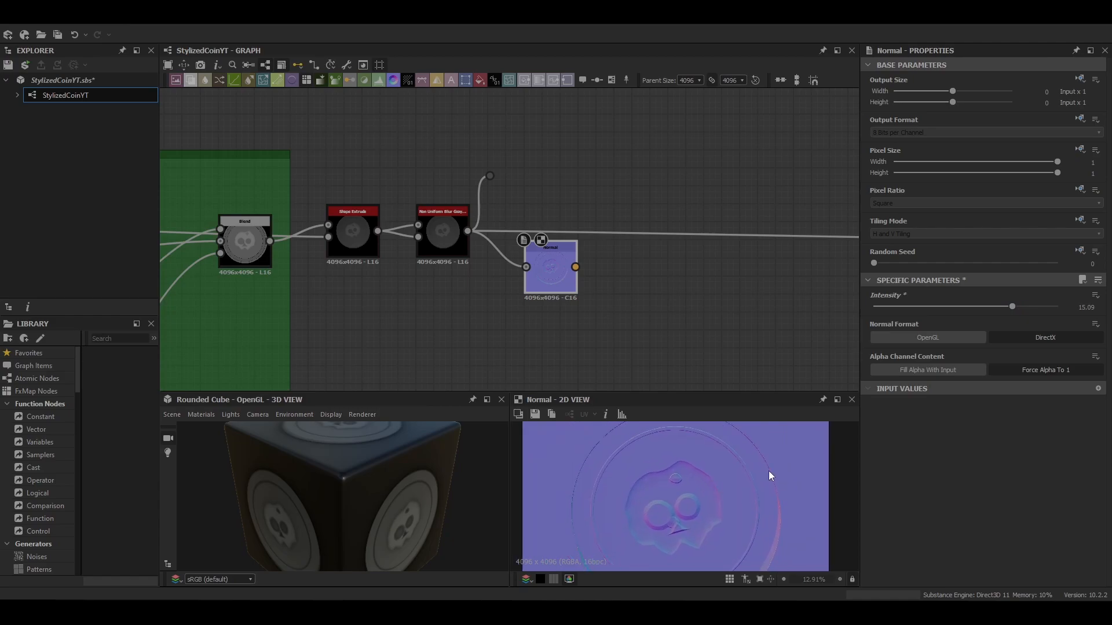
left_click(623, 277)
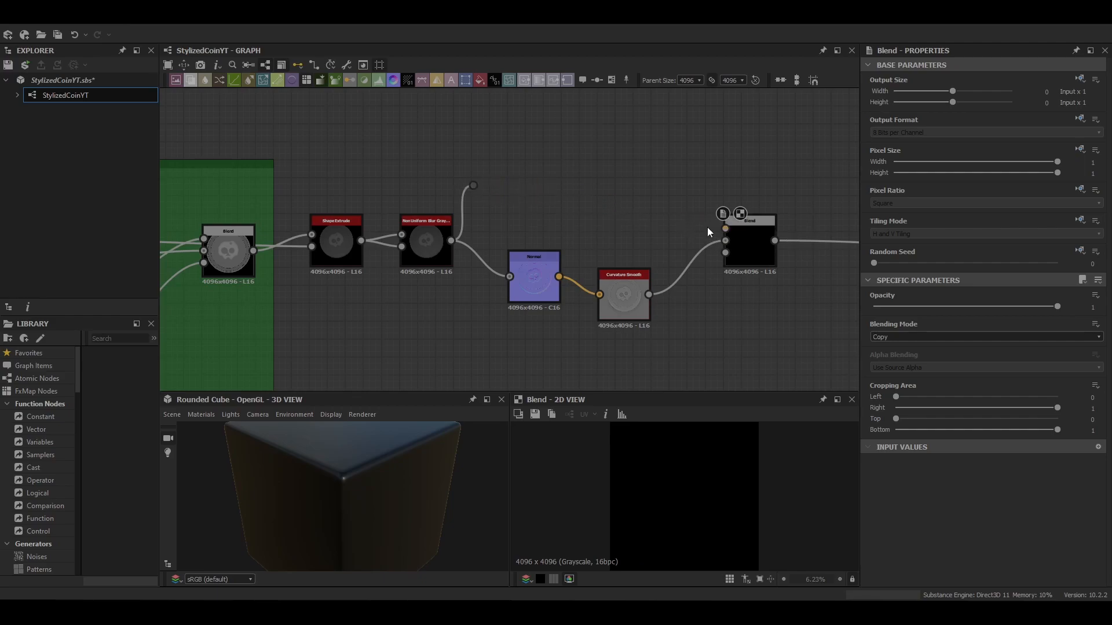
left_click(984, 336)
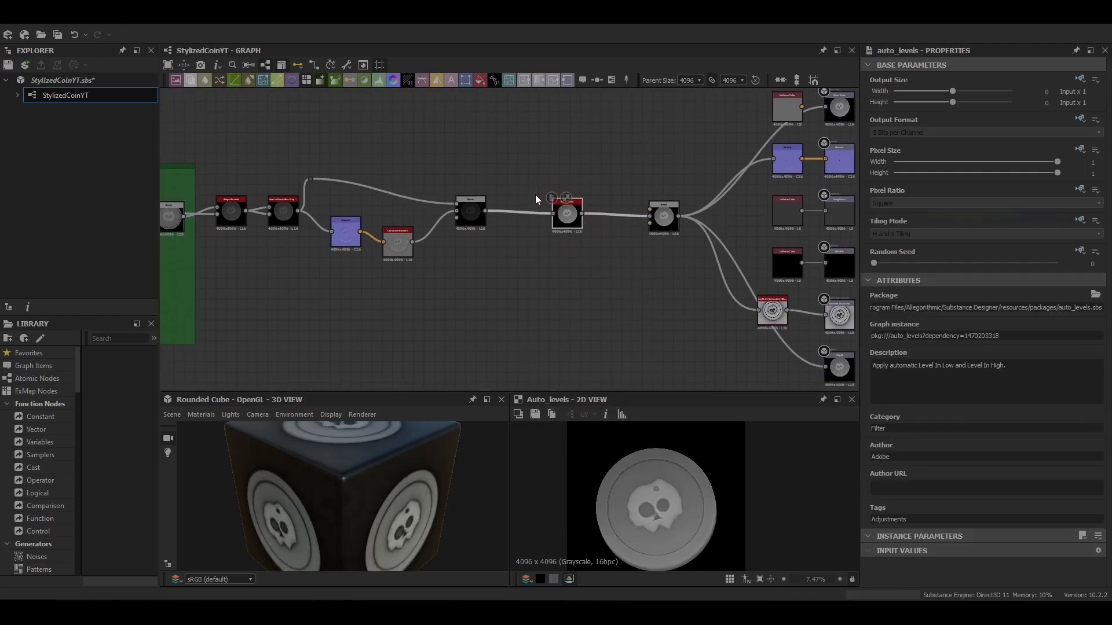
left_click(566, 213)
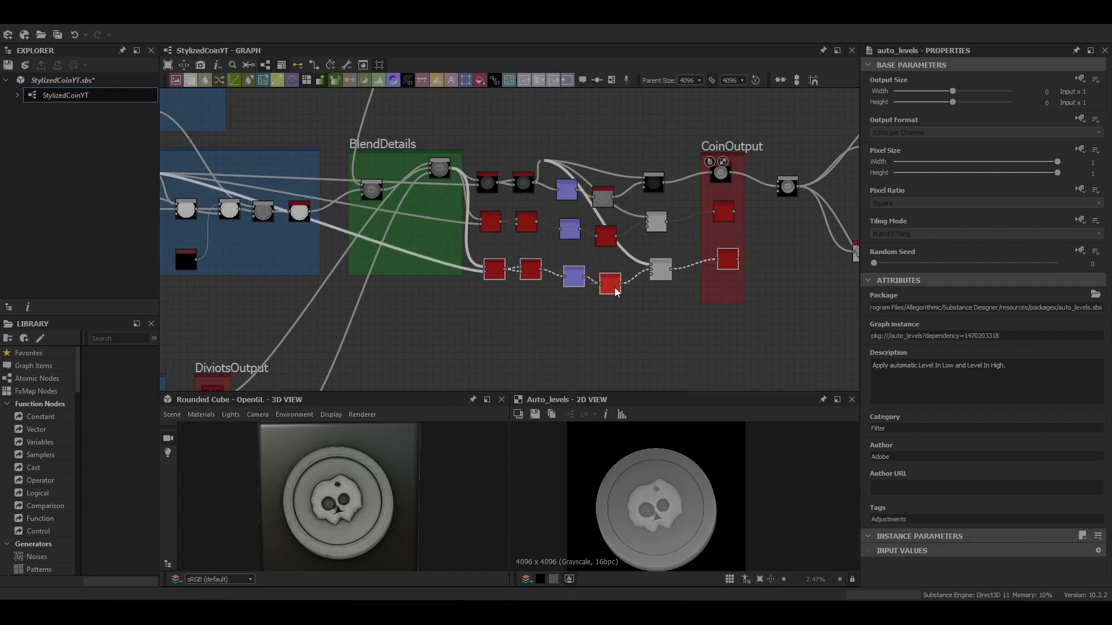
mouse_move(722, 212)
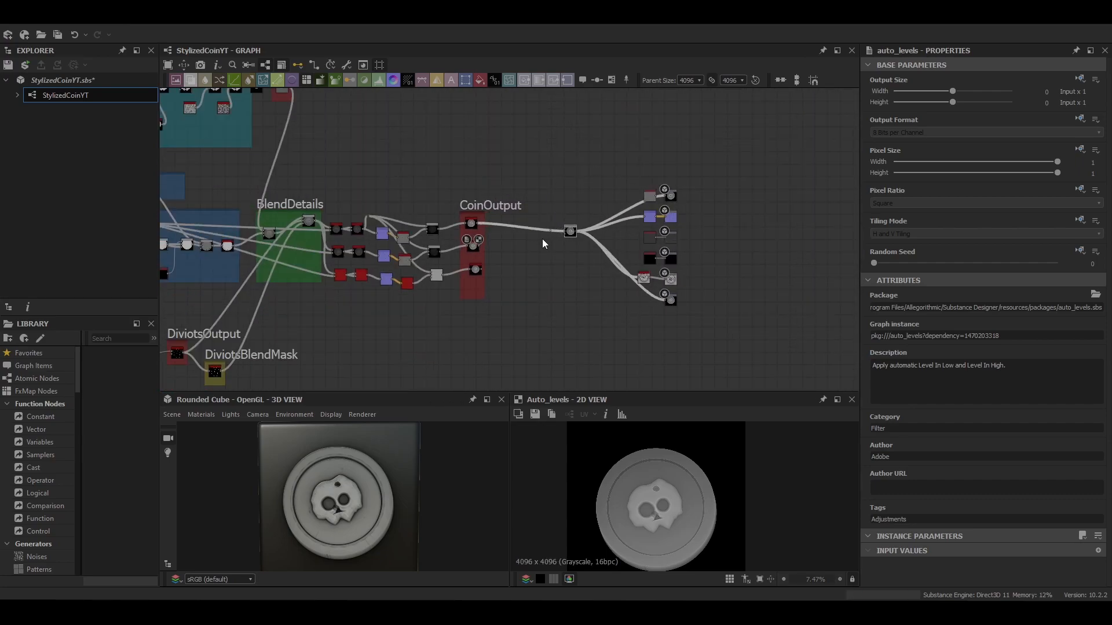
Step: Preview a coin's Curvature Smooth result and look over the duplicated coin chains
left_click(401, 256)
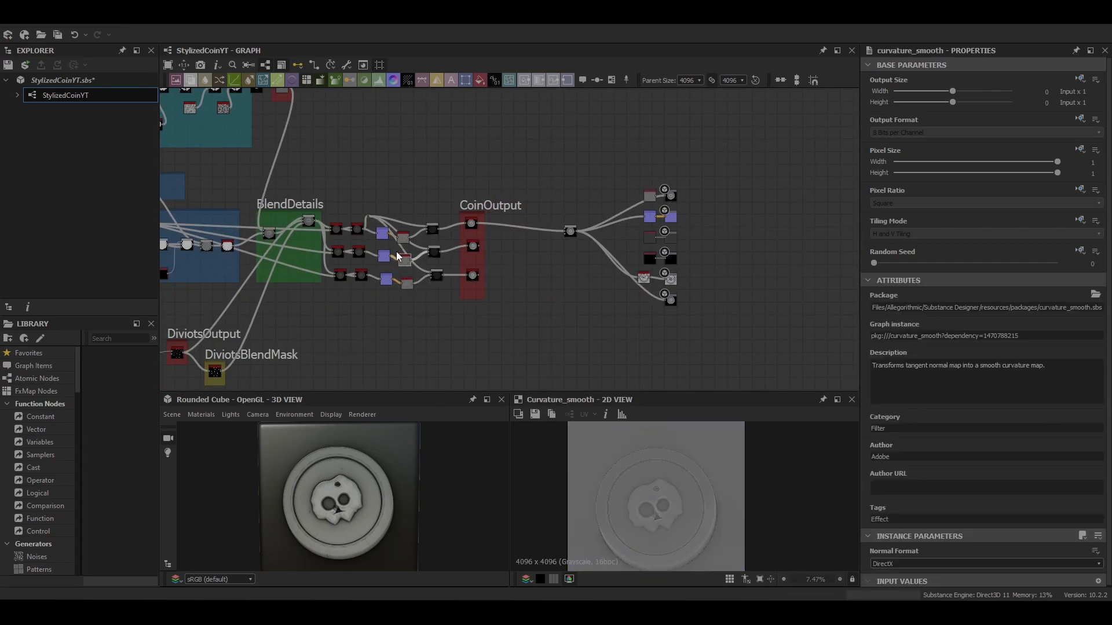
scroll("up", 3)
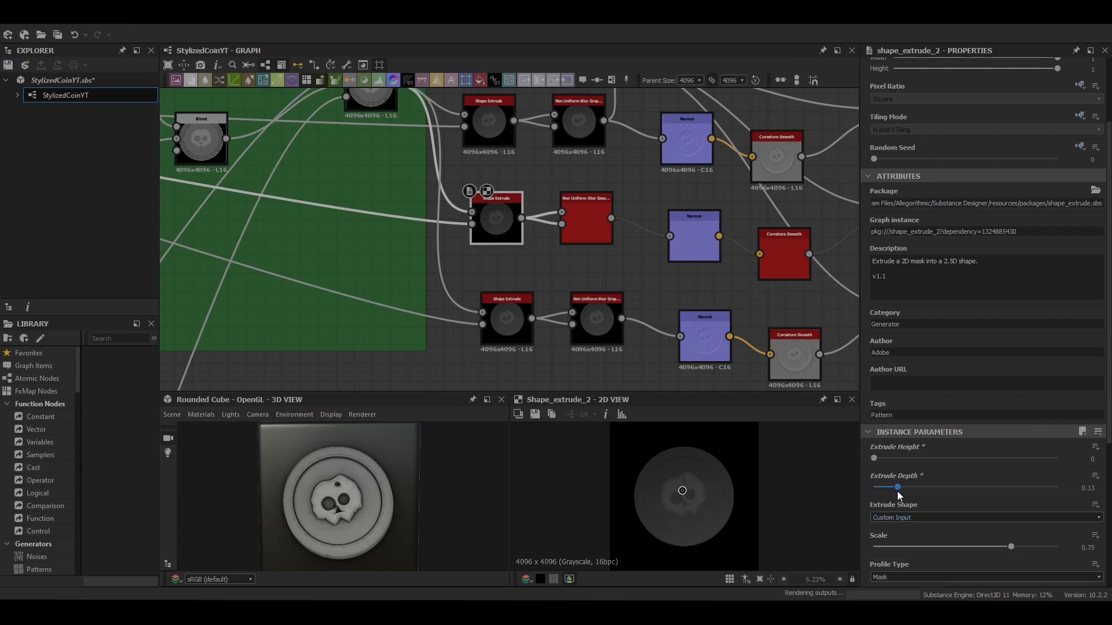
scroll("down", 3)
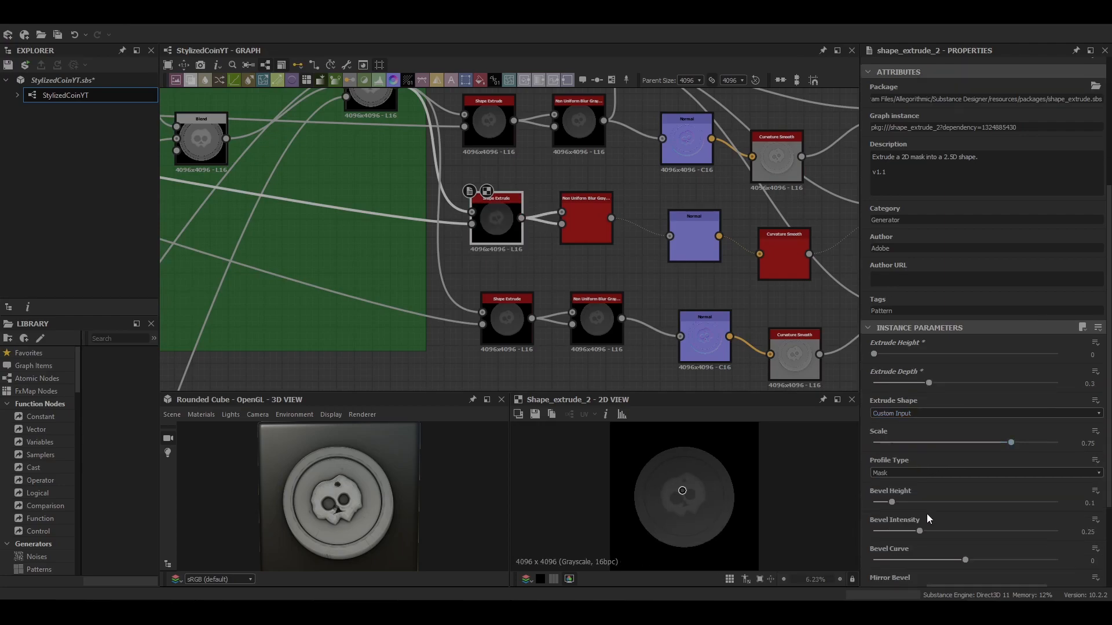
scroll("down", 3)
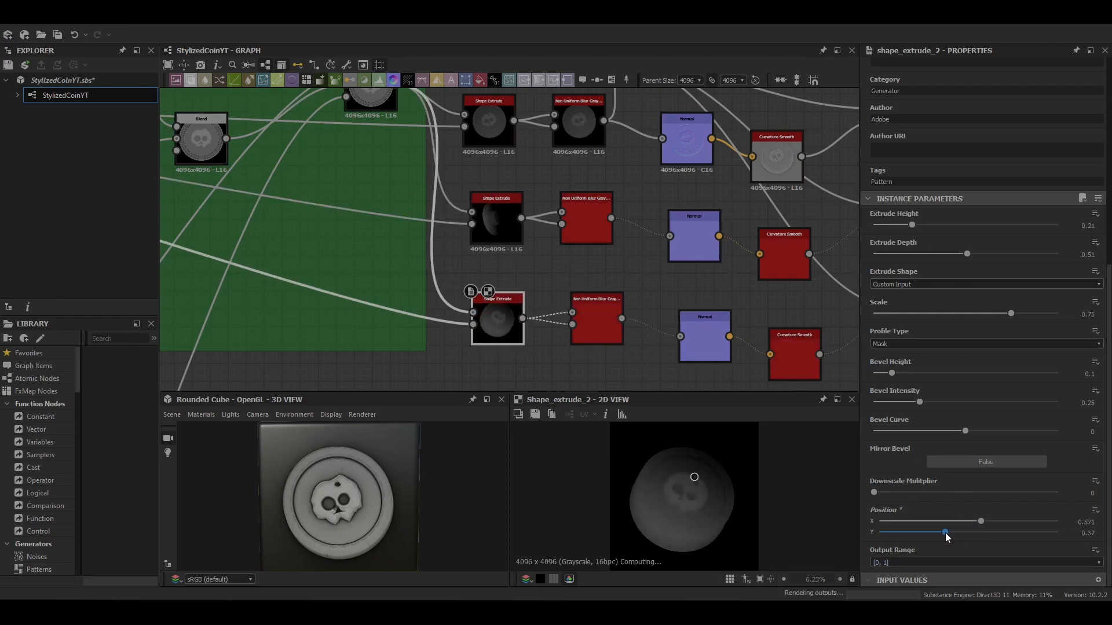
scroll("up", 3)
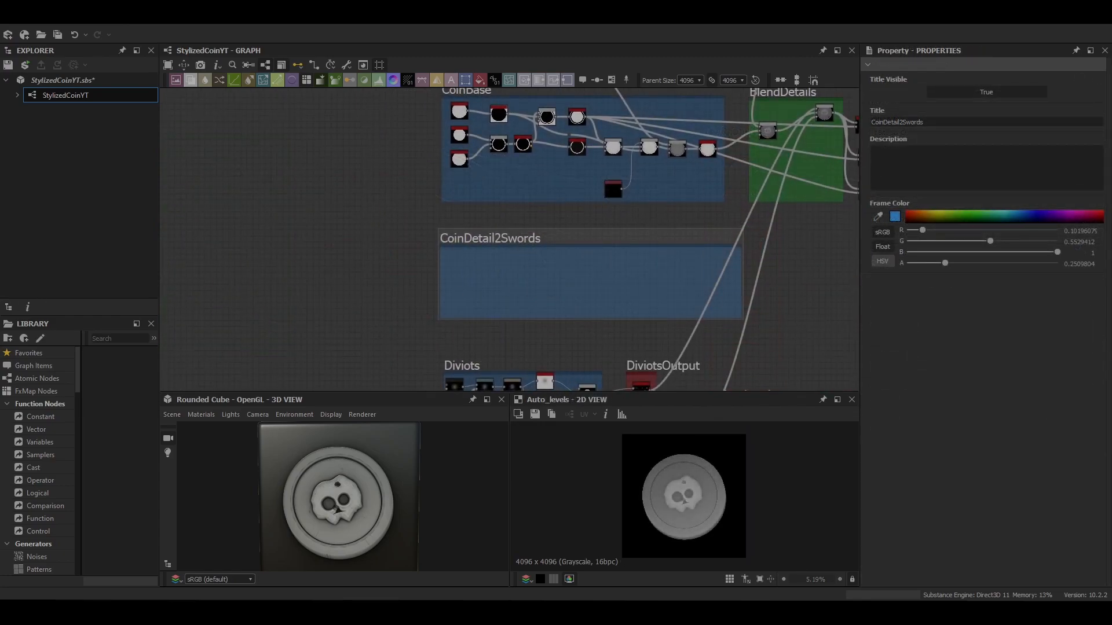
mouse_move(237, 228)
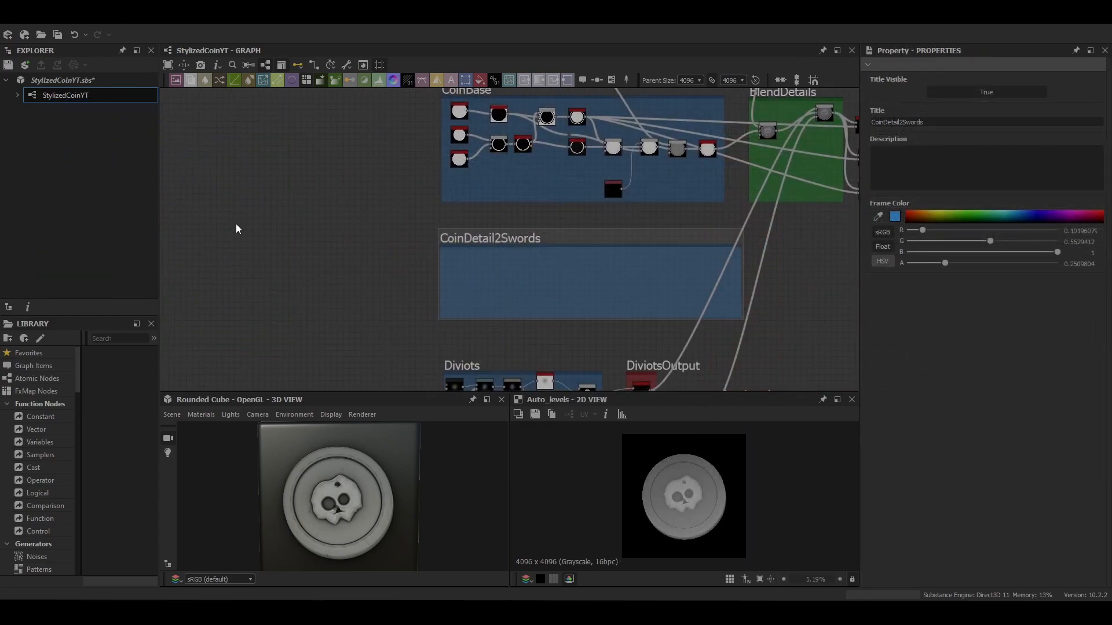
Step: Bring in the swordSilo bitmap, then add Grayscale Conversion, Invert, blur and Bevel
left_click(454, 274)
type("grey")
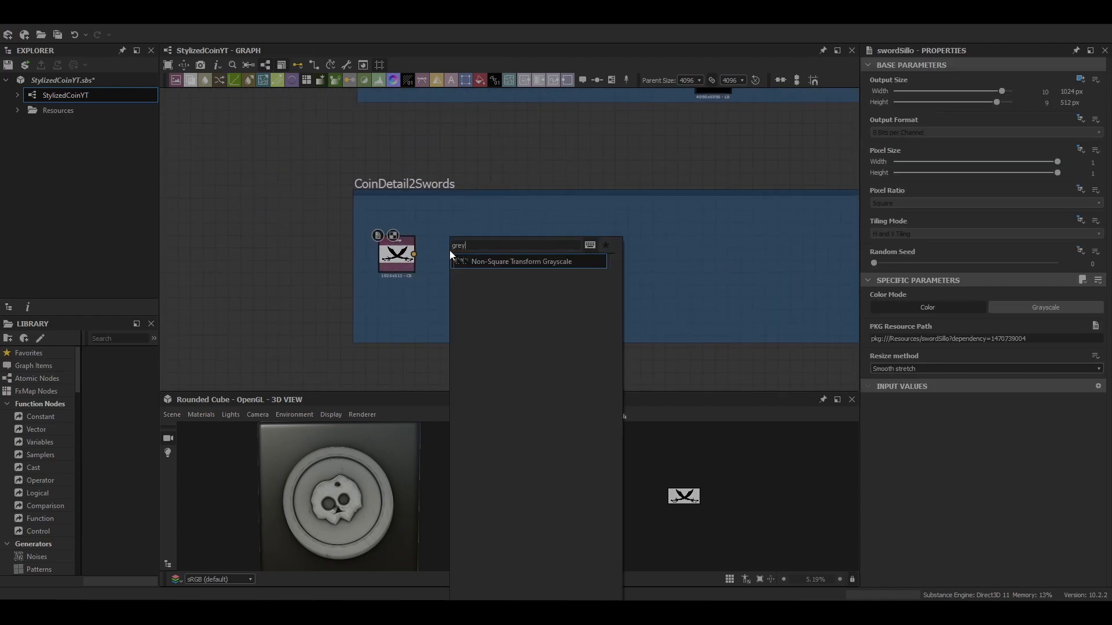
left_click(521, 261)
type("inv")
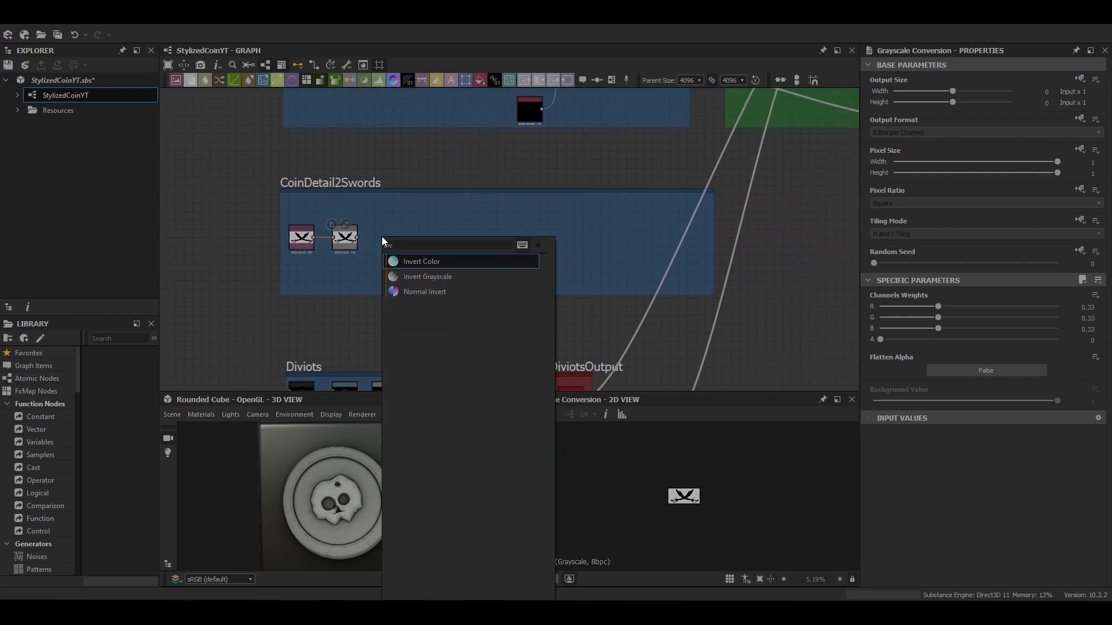
left_click(427, 276)
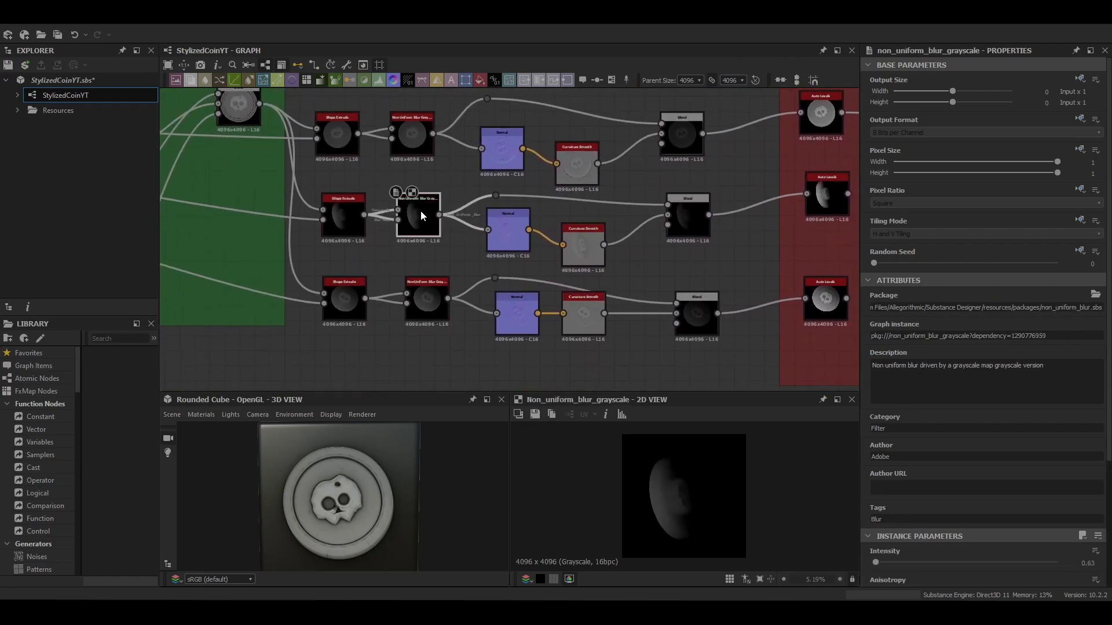
scroll("down", 3)
type("b")
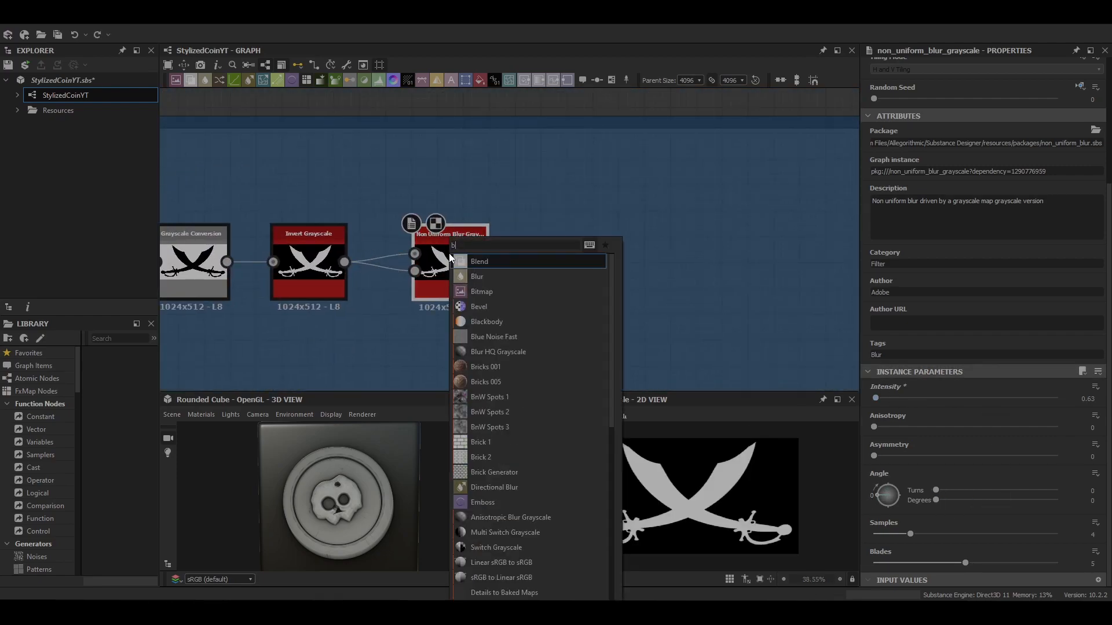
left_click(478, 306)
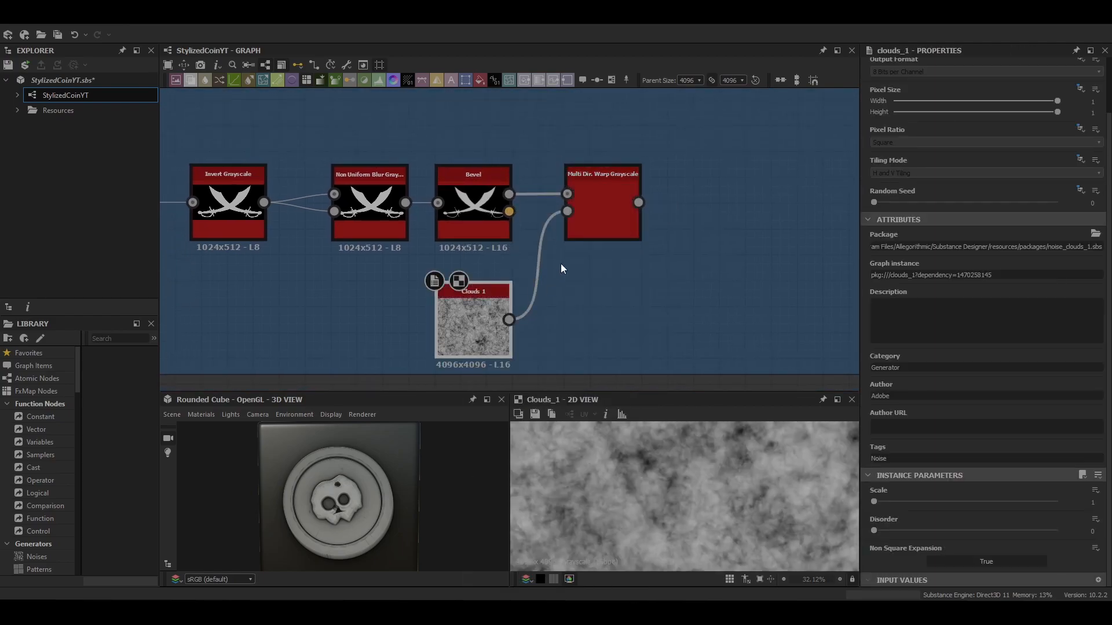
Step: Warp the swords with scale-11 Perlin noise and add a no-tiling Transformation 2D
left_click(603, 202)
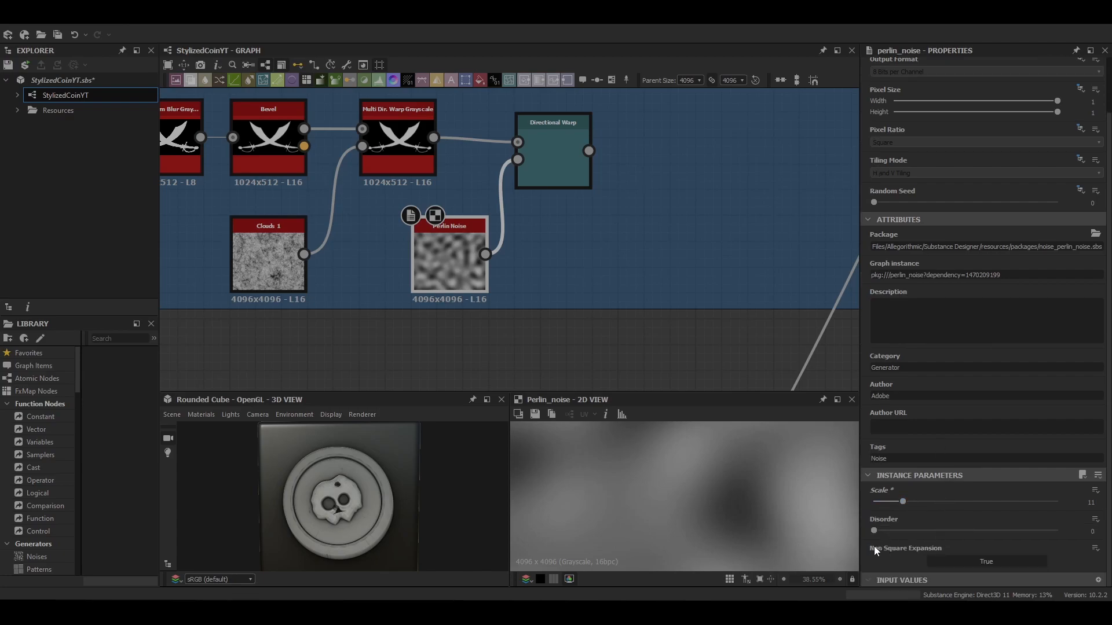
left_click(552, 151)
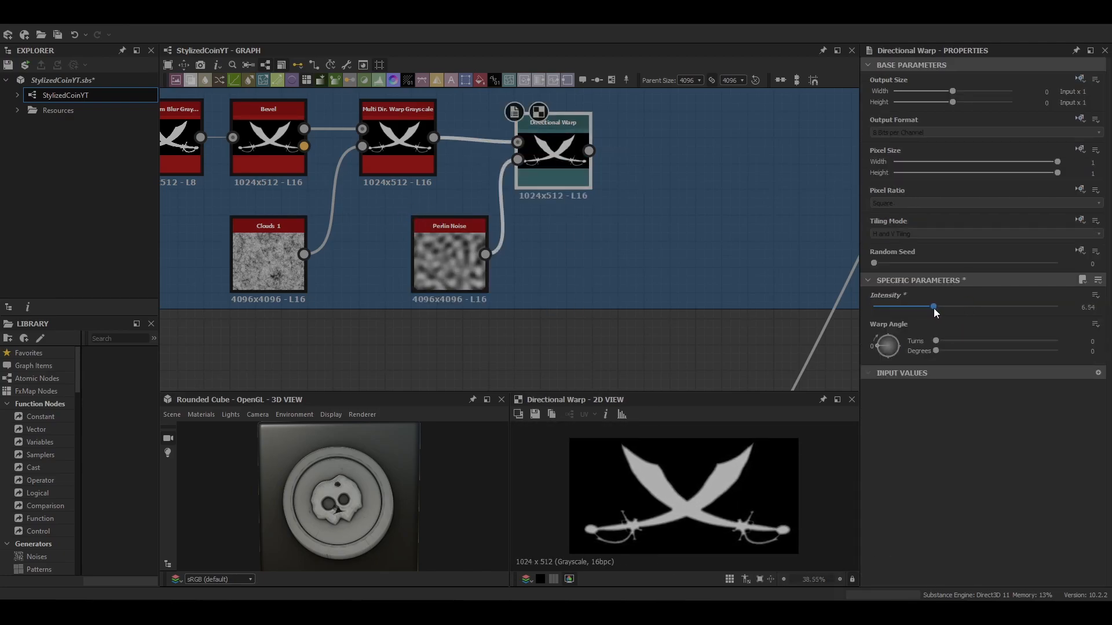
left_click(560, 148)
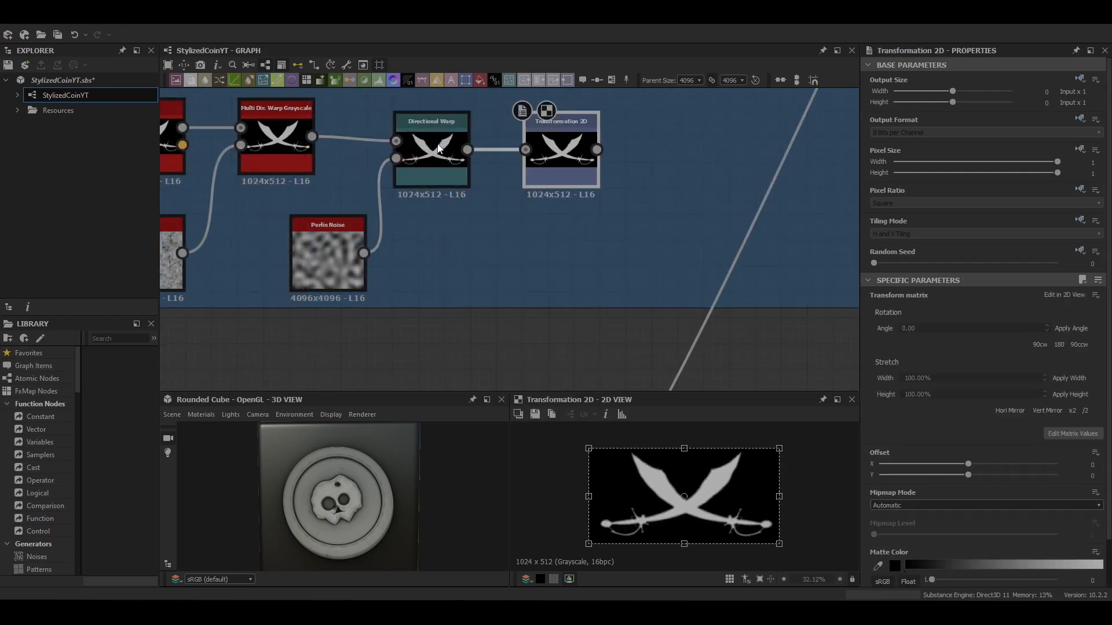
left_click(984, 233)
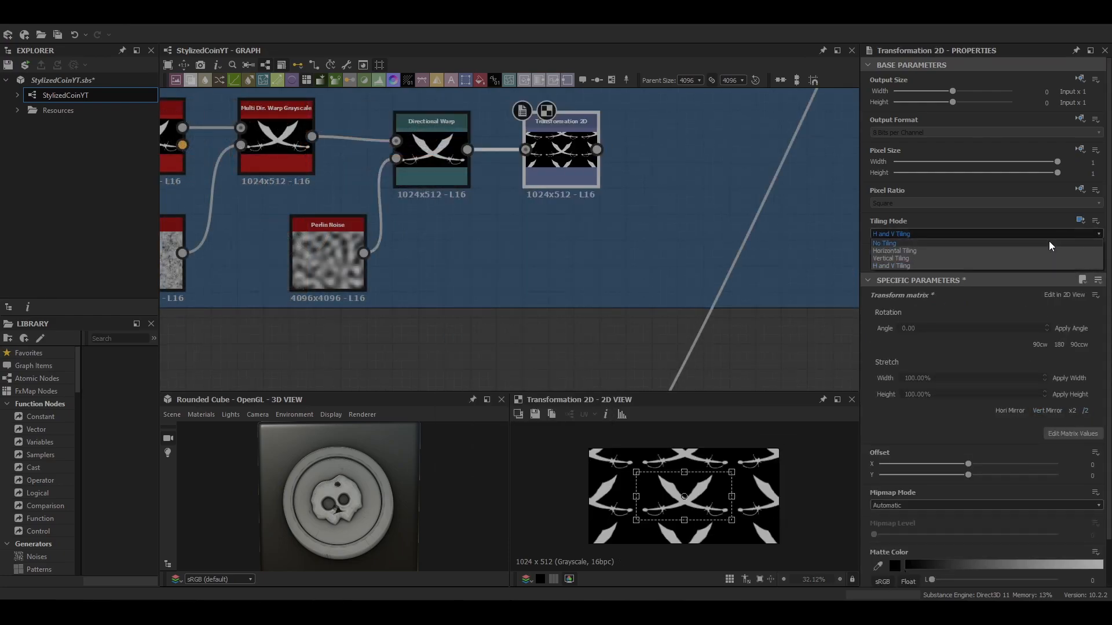
left_click(457, 174)
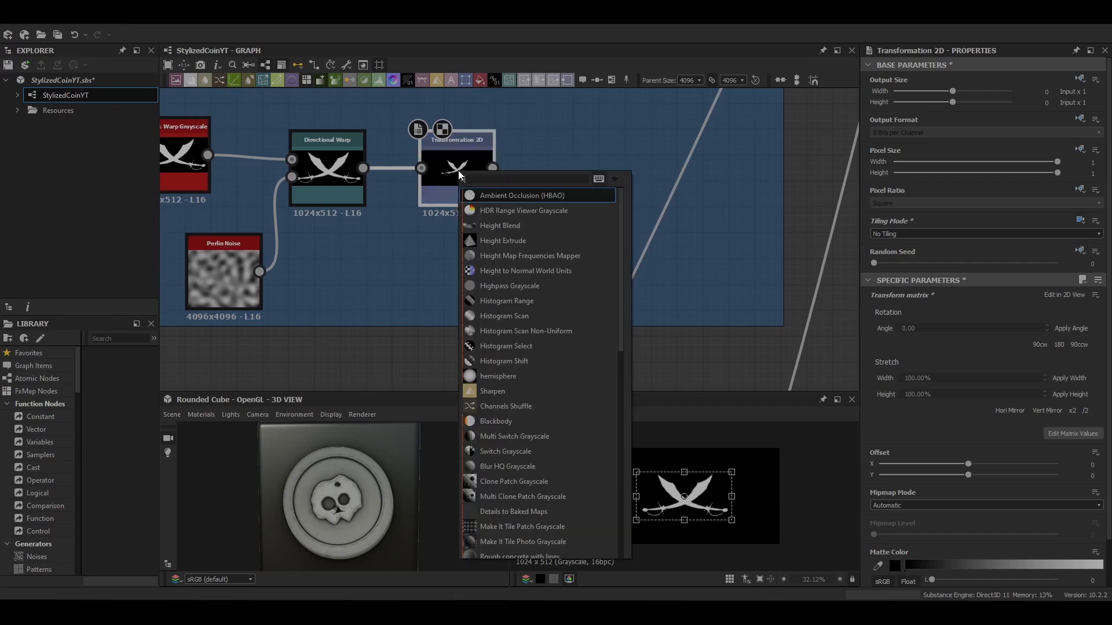
Step: Narrow the swords with Histogram Range 0.14, blend into BlendDetails, and preview the third coin
left_click(507, 301)
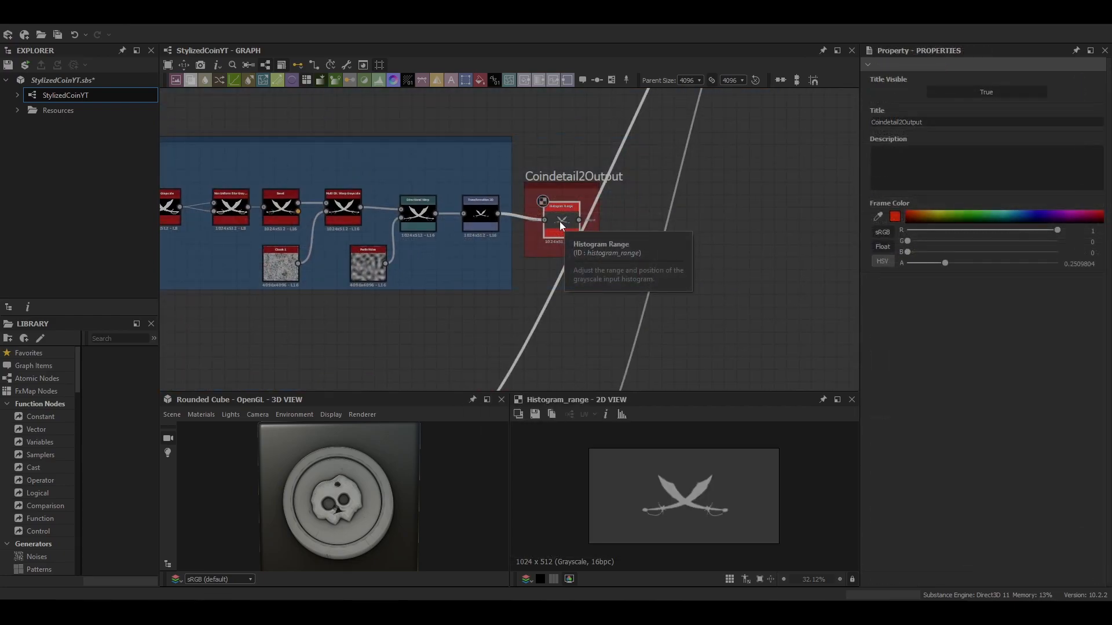
left_click(561, 220)
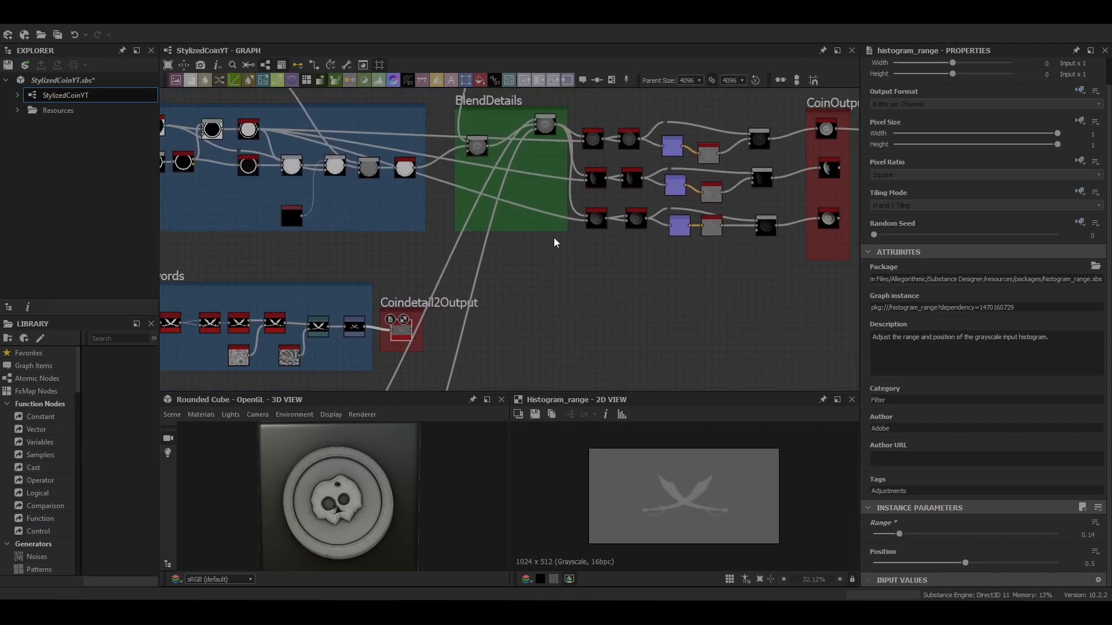
left_click(521, 197)
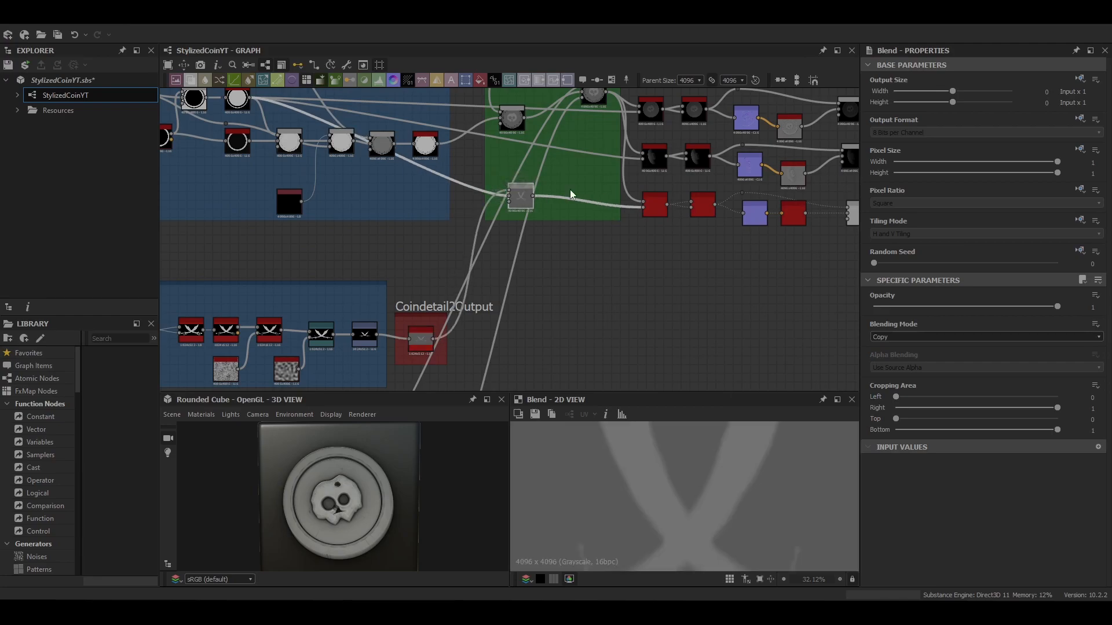
left_click(430, 217)
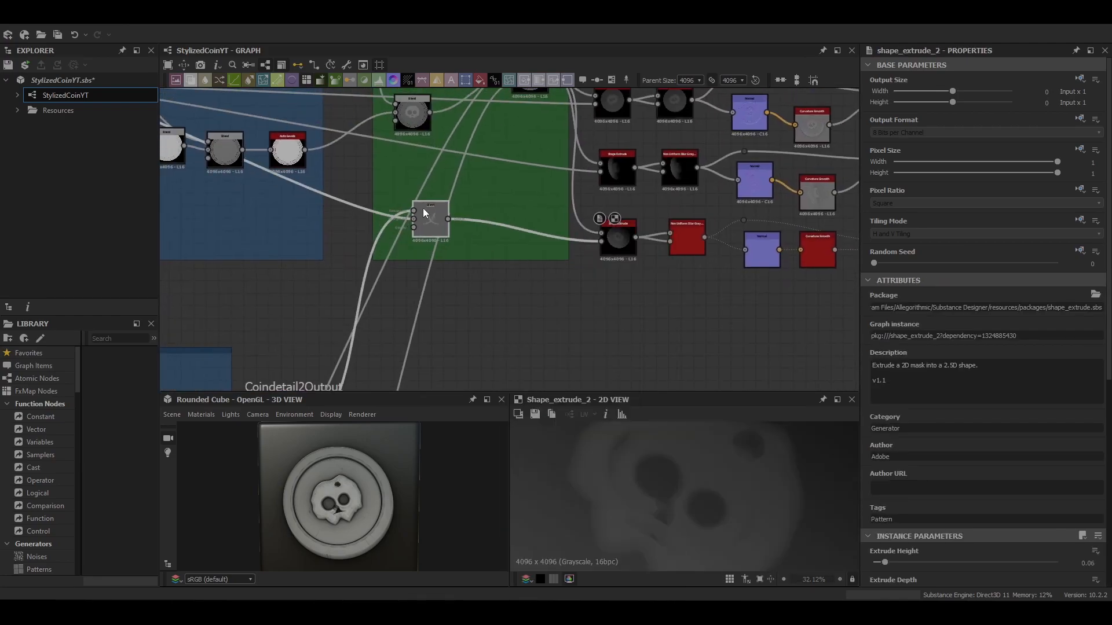